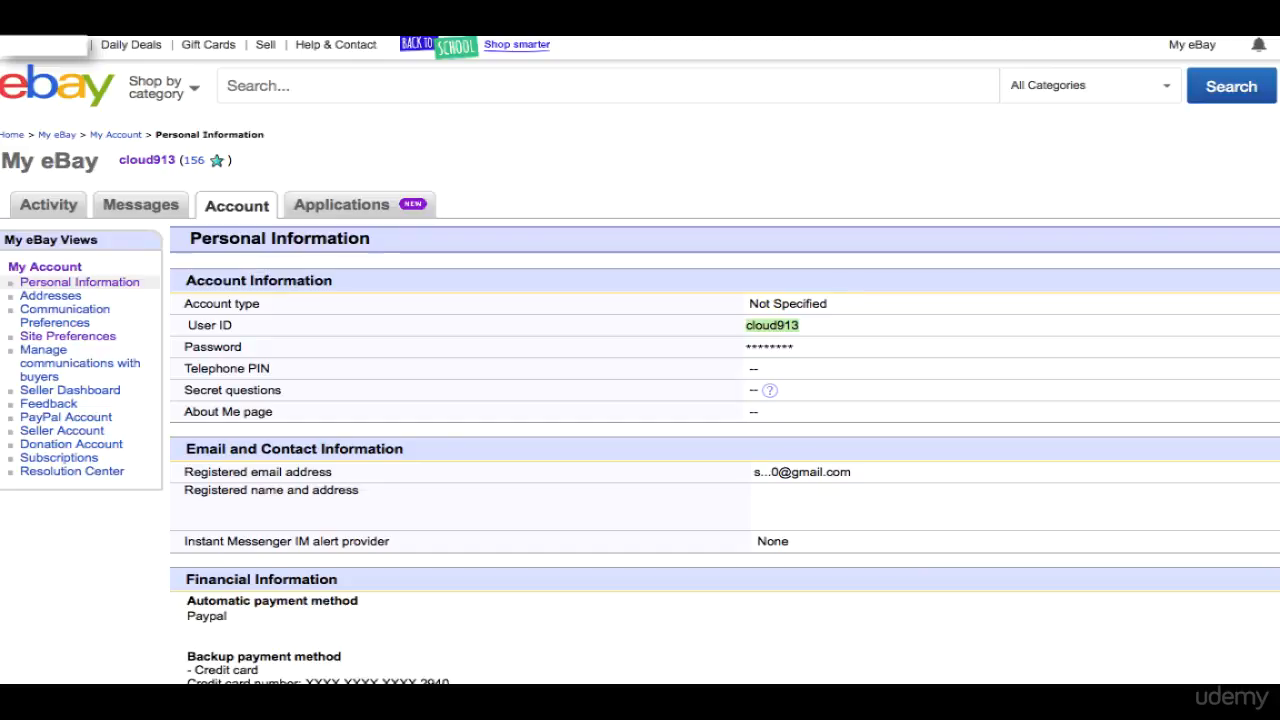
mouse_move(176, 178)
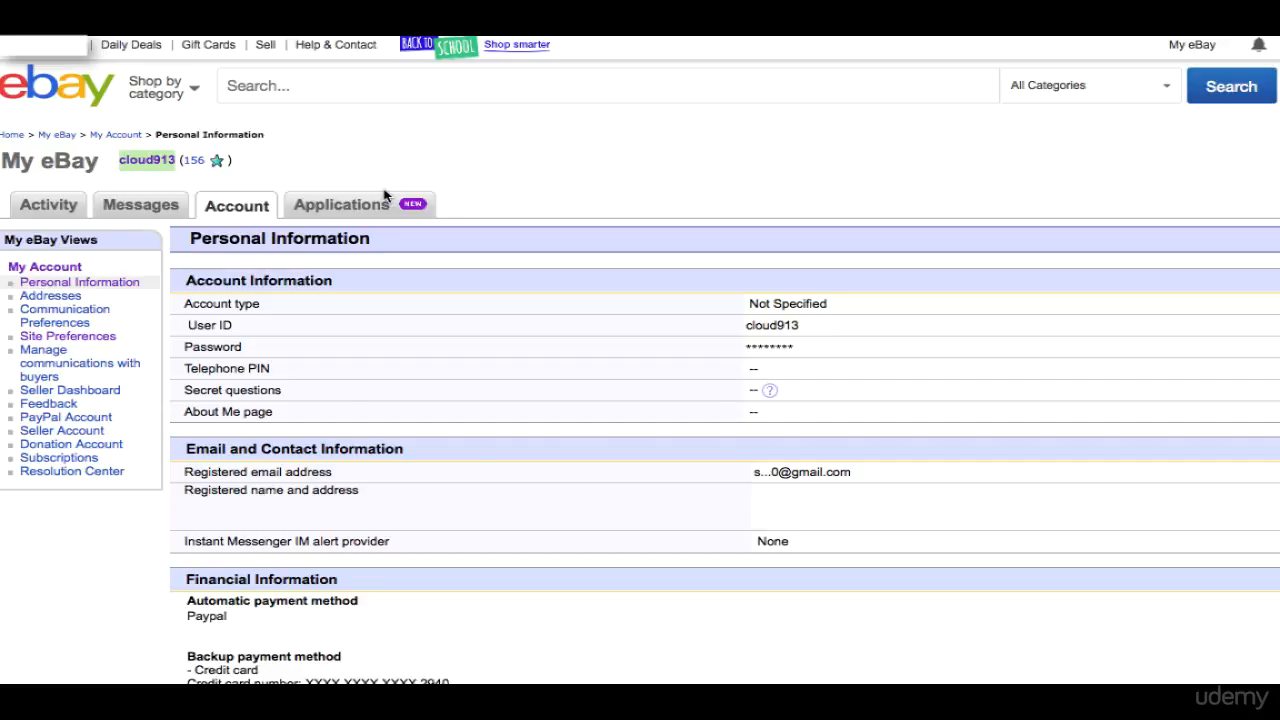
mouse_move(576, 224)
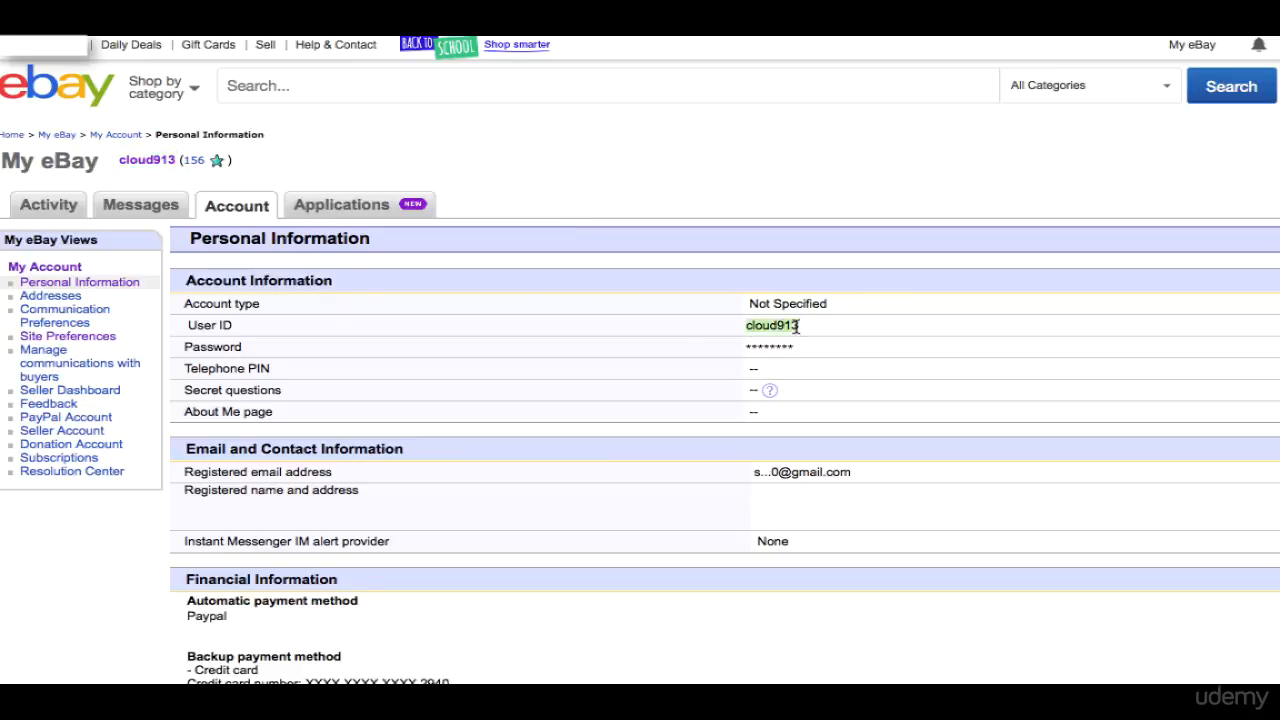
mouse_move(812, 332)
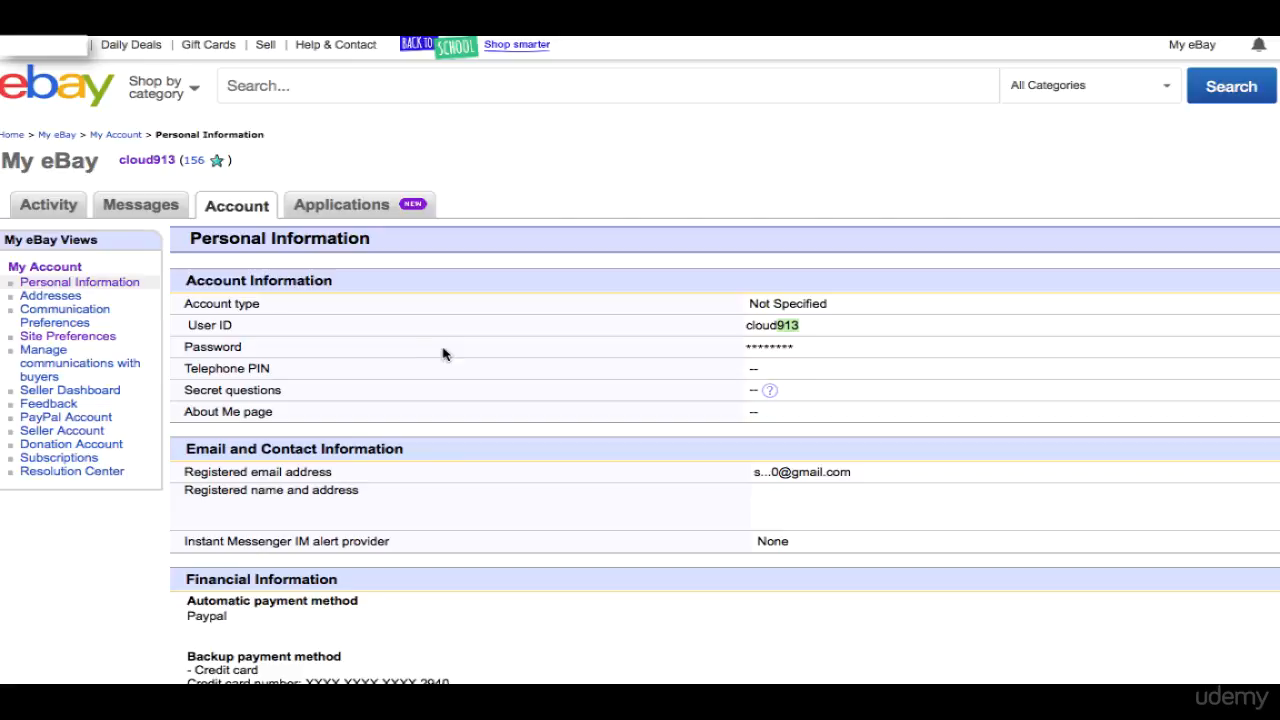
mouse_move(188, 320)
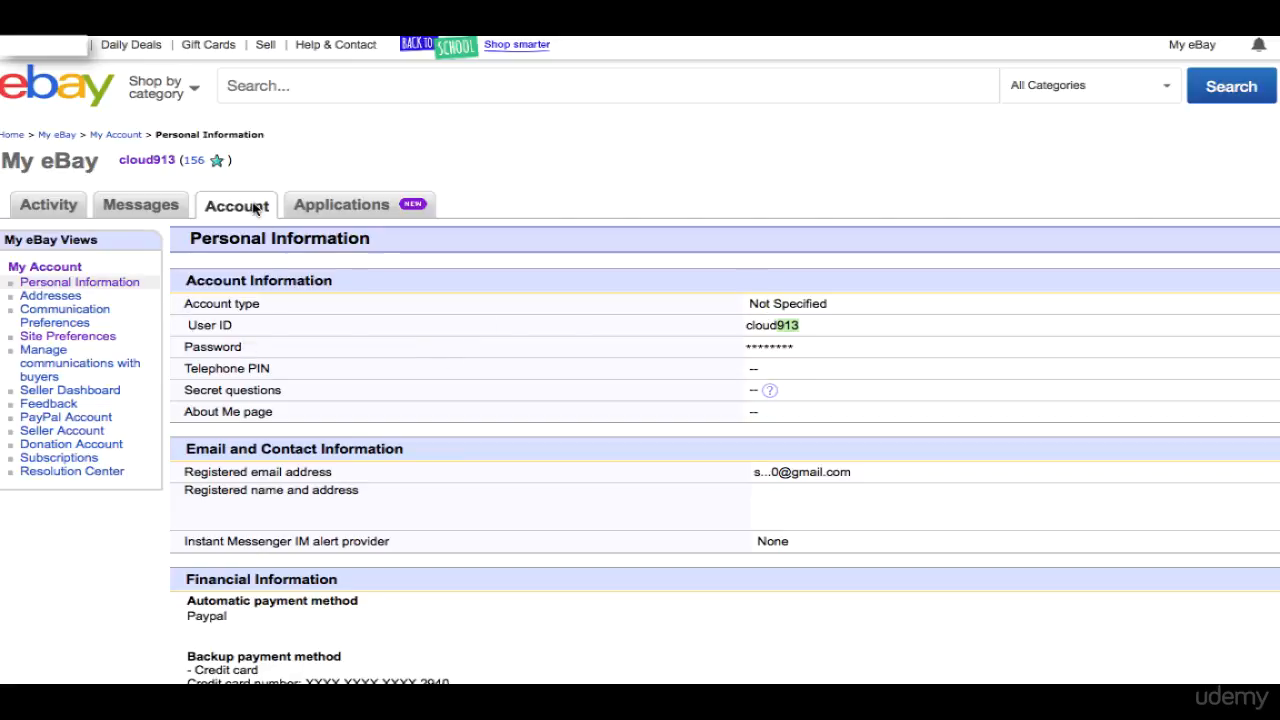
From Personal Information, choose to edit the User ID, reaching eBay's re-sign-in page.
left_click(236, 204)
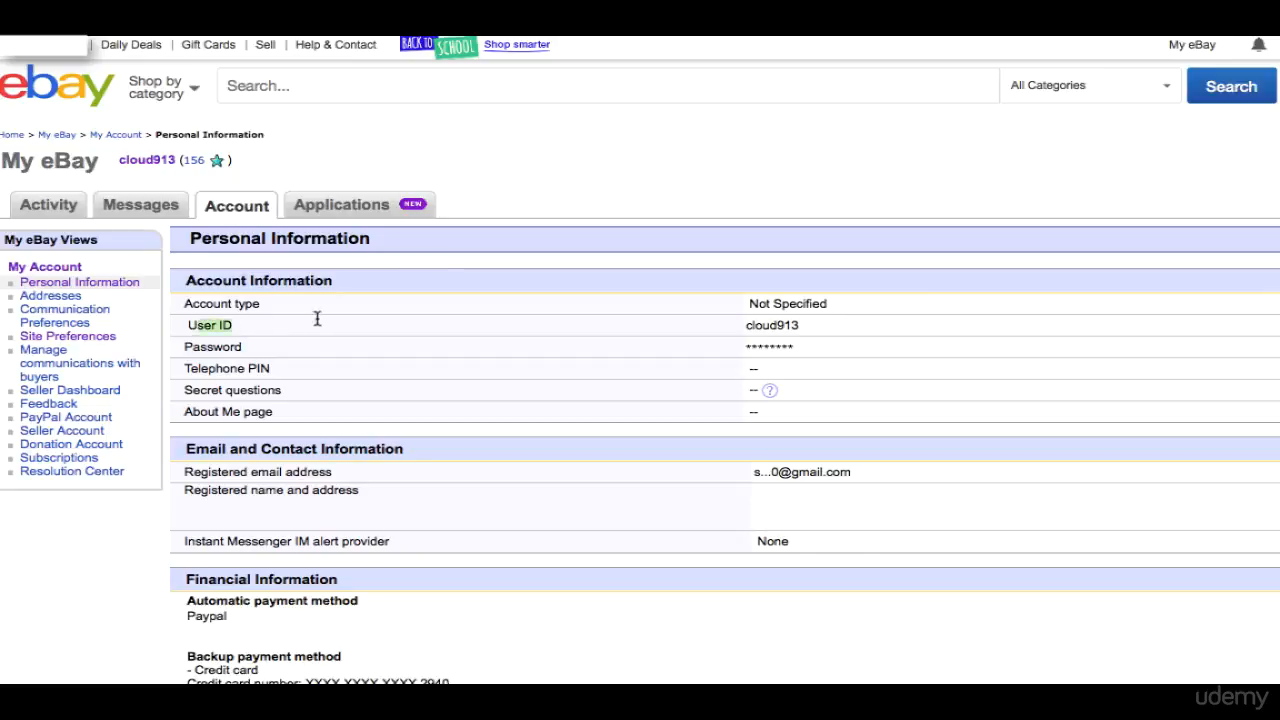
left_click(210, 324)
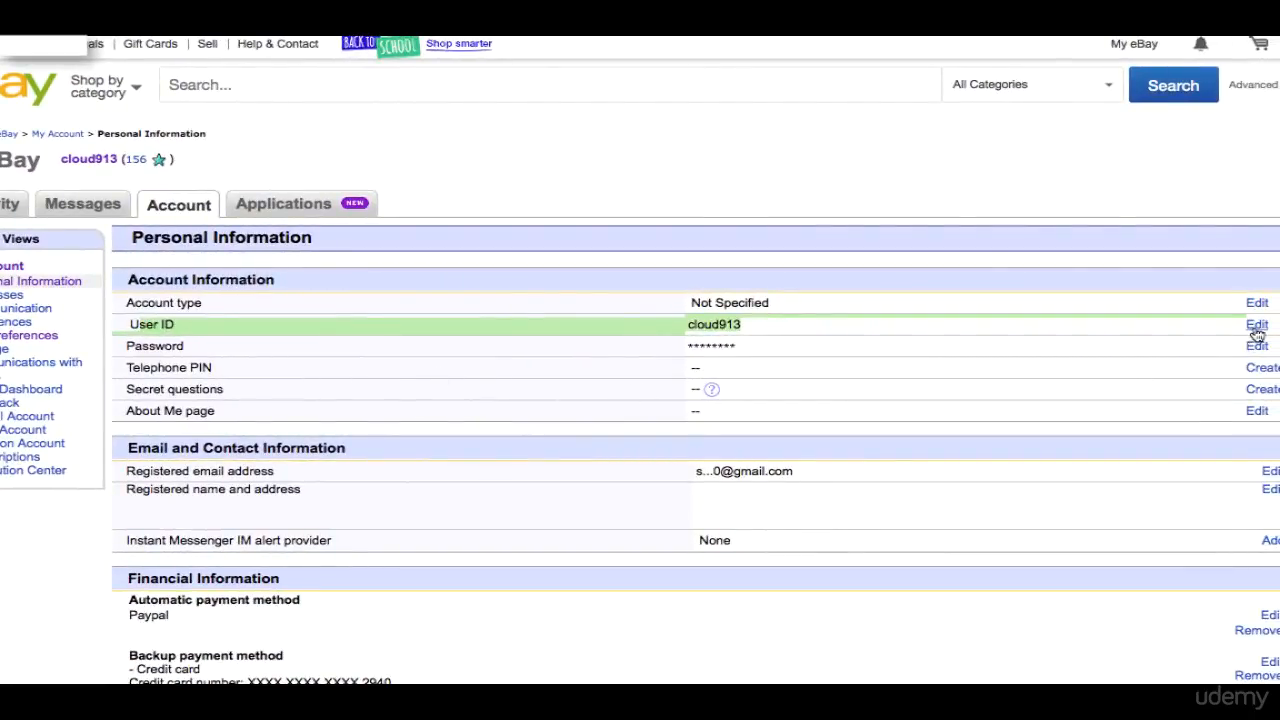
mouse_move(1256, 330)
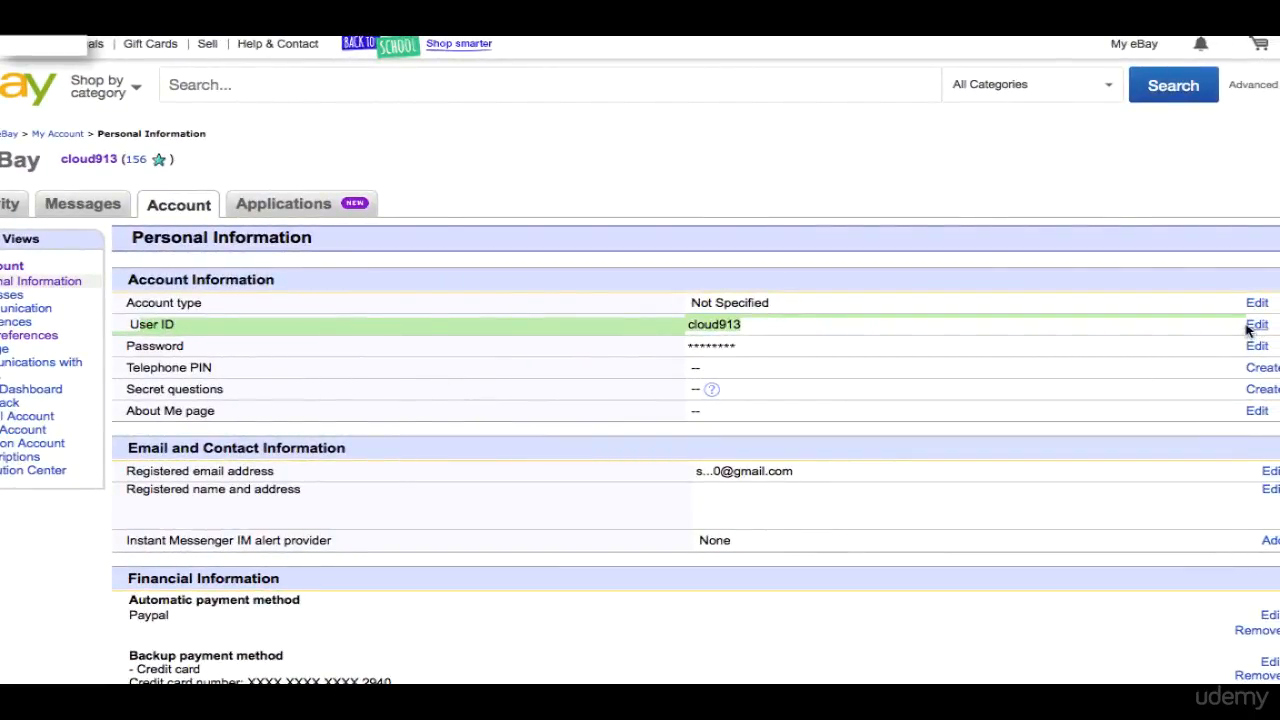
left_click(1256, 324)
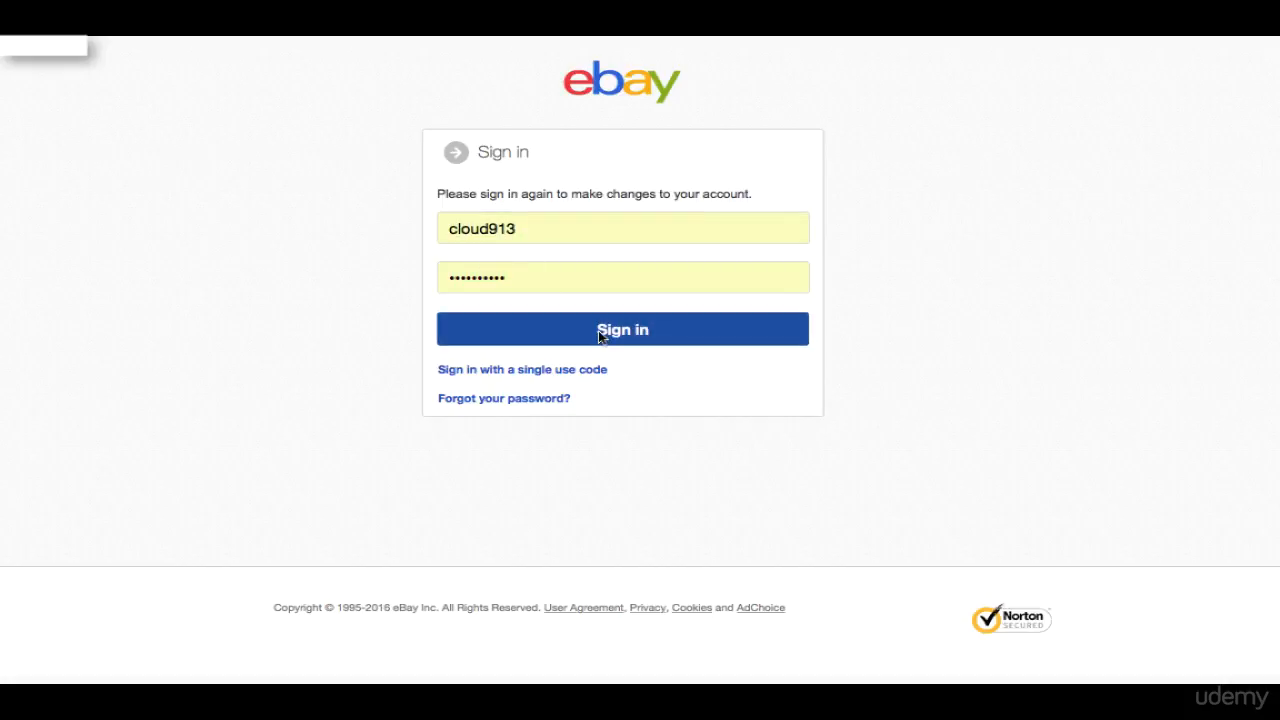
Sign in with the prefilled credentials to reach the Change your user ID page.
left_click(622, 328)
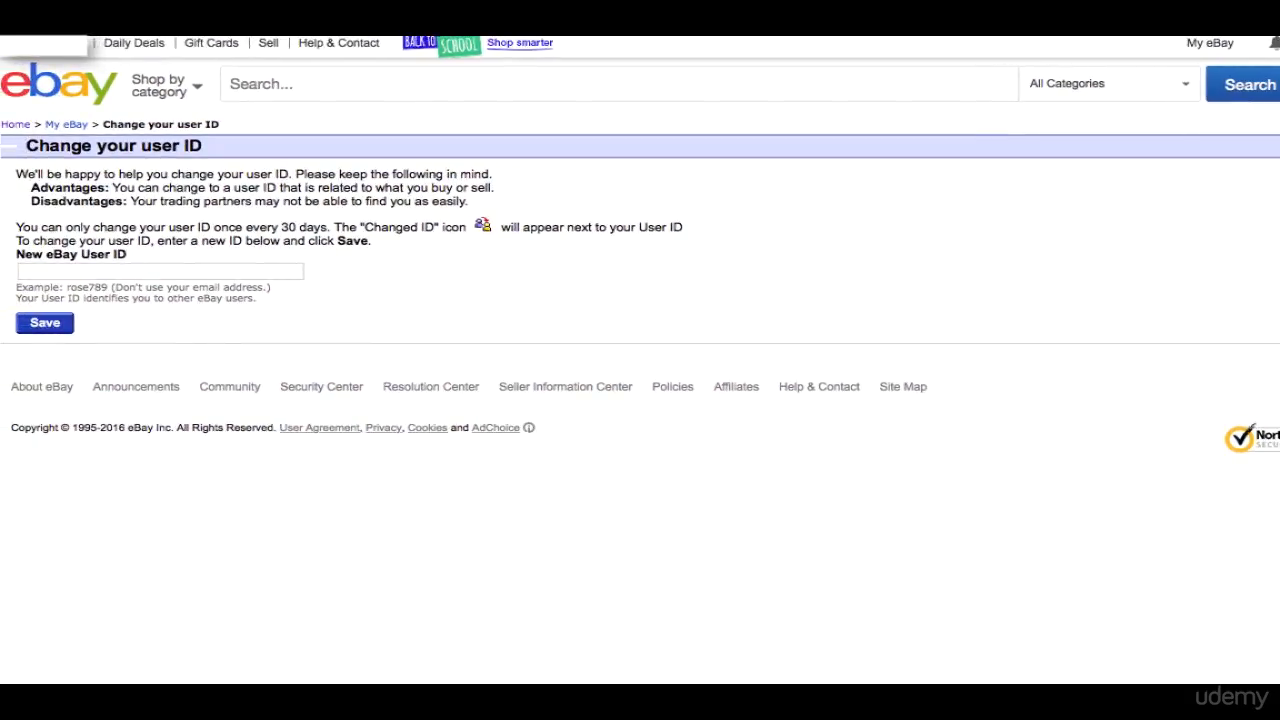
mouse_move(452, 288)
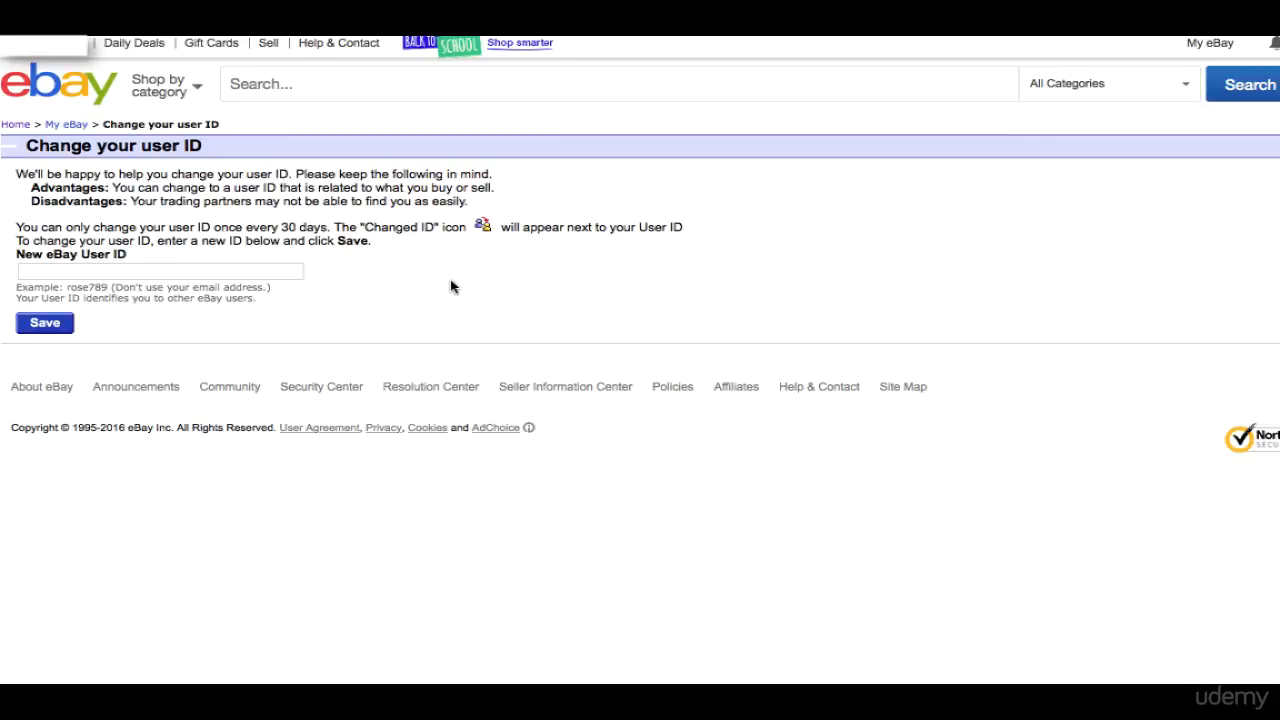
mouse_move(394, 292)
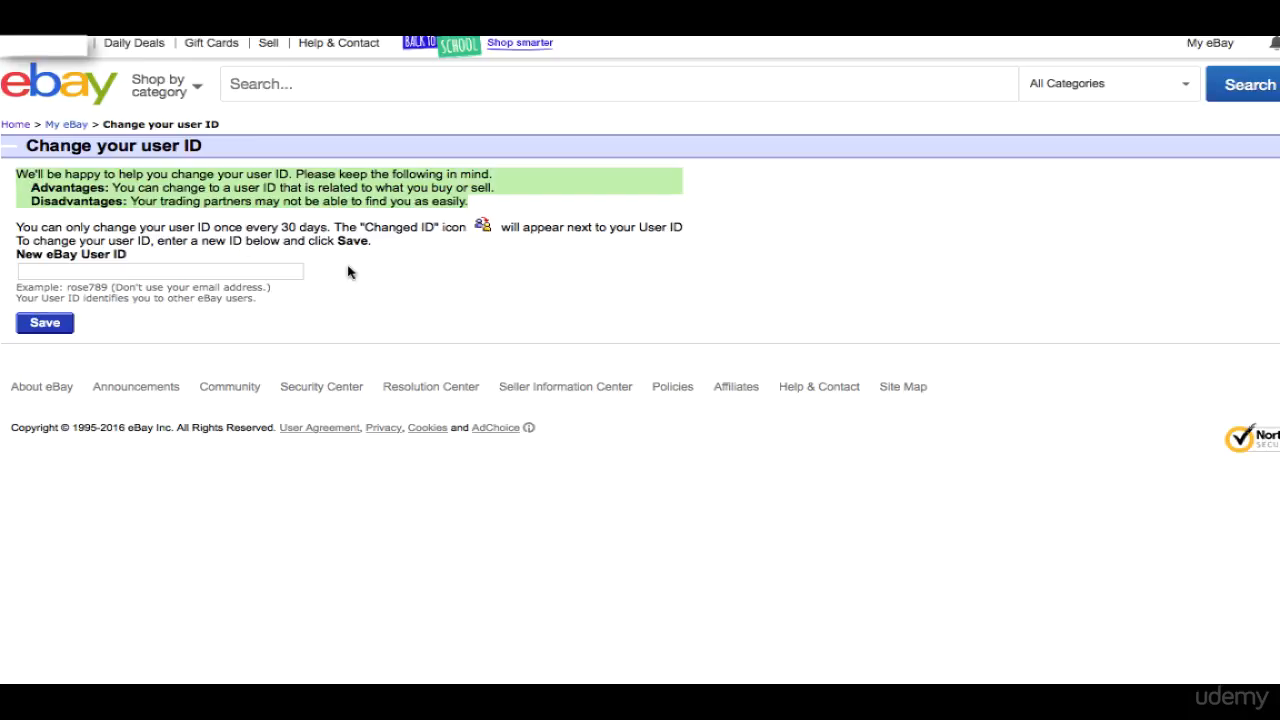
mouse_move(444, 244)
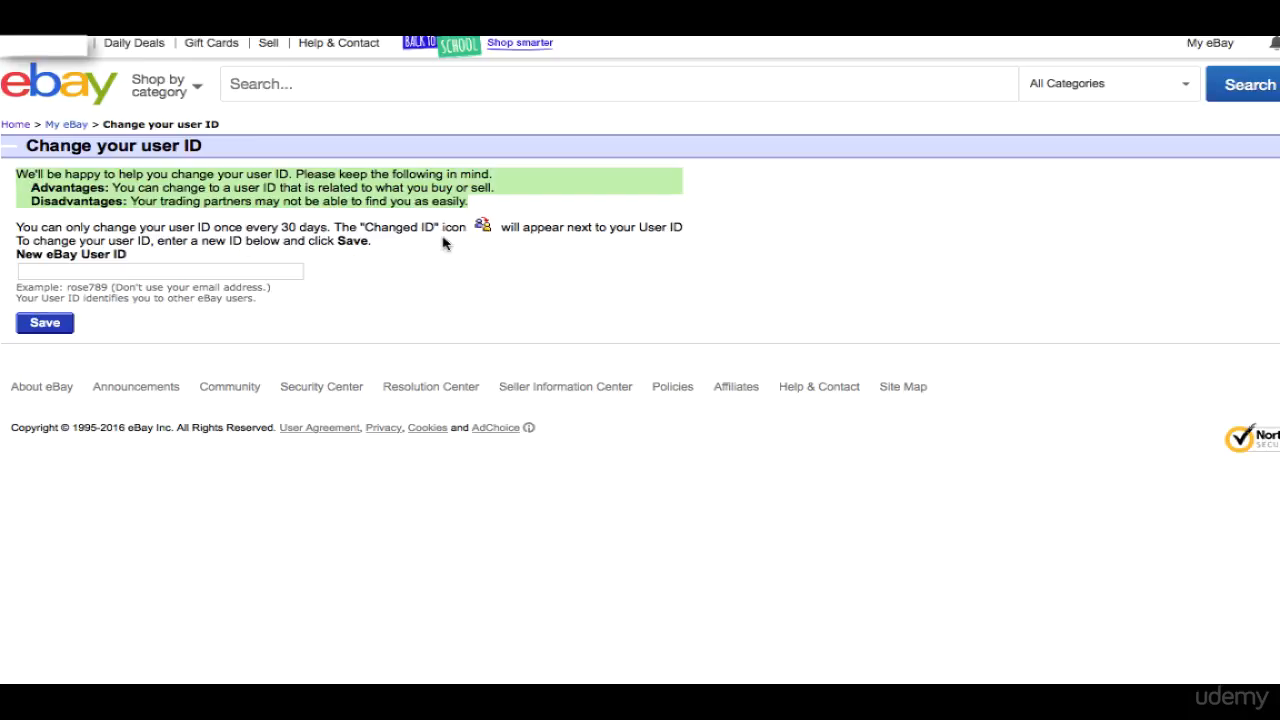
mouse_move(440, 220)
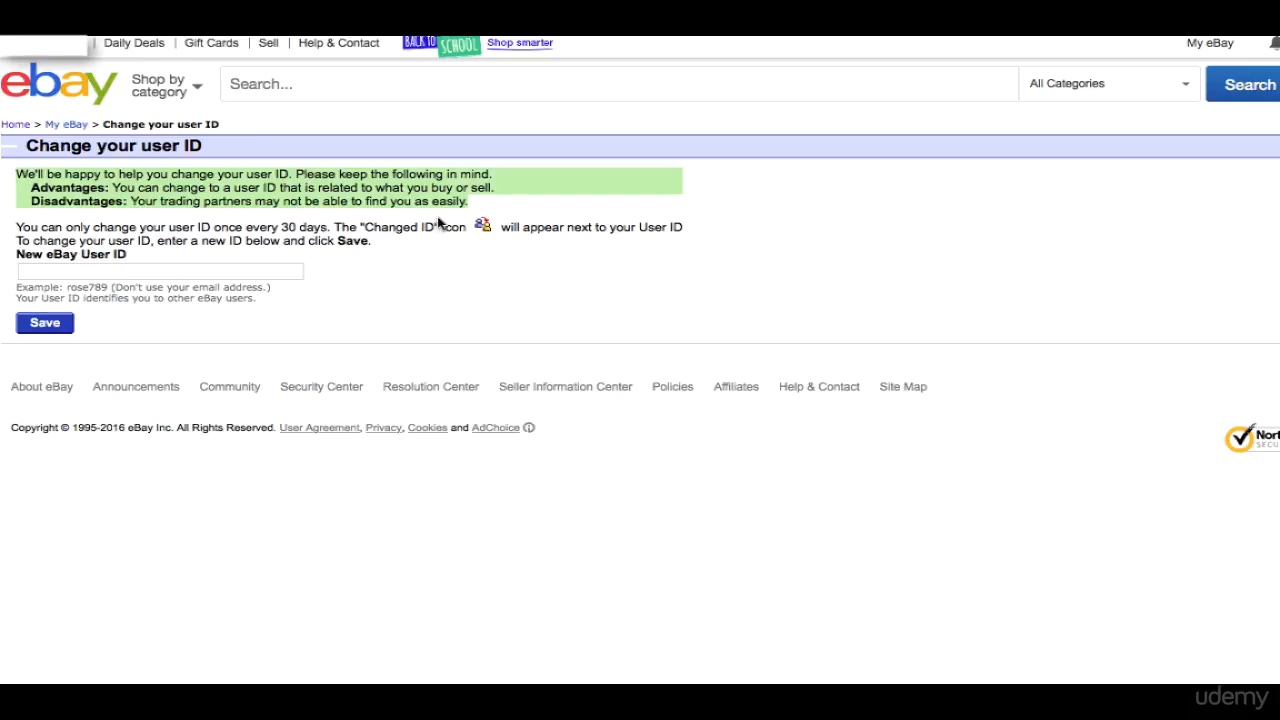
mouse_move(502, 204)
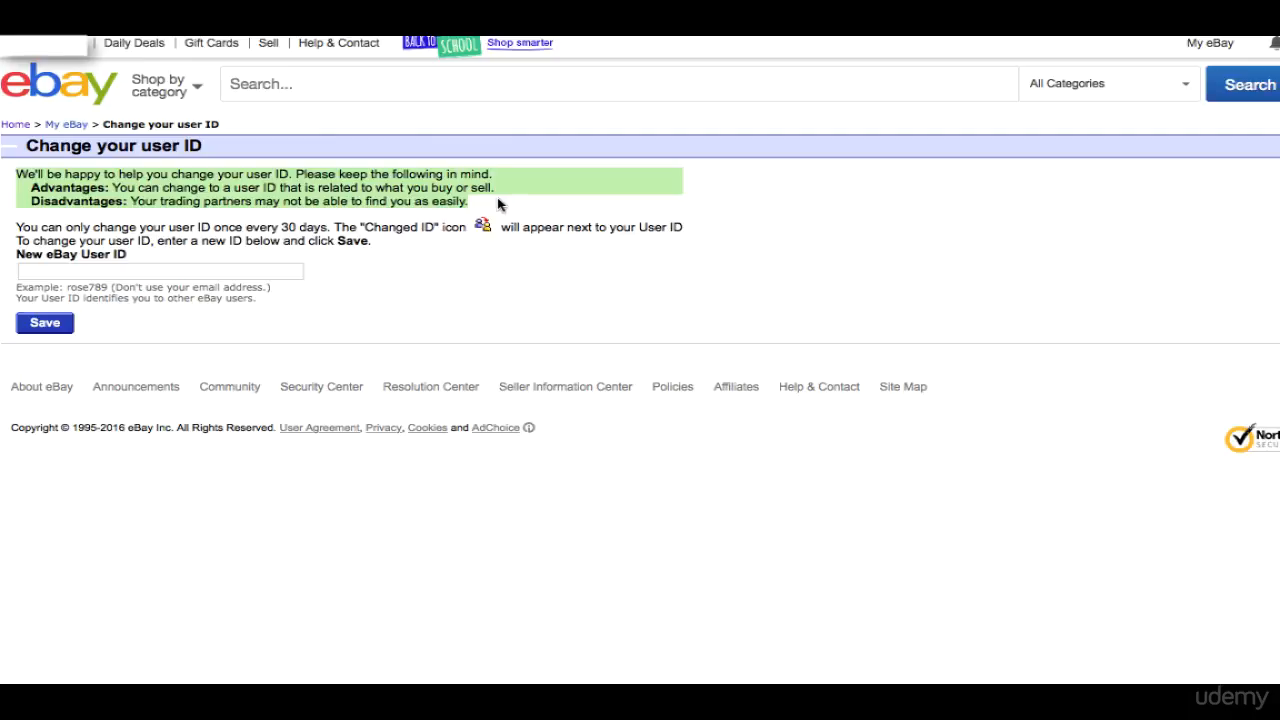
mouse_move(376, 236)
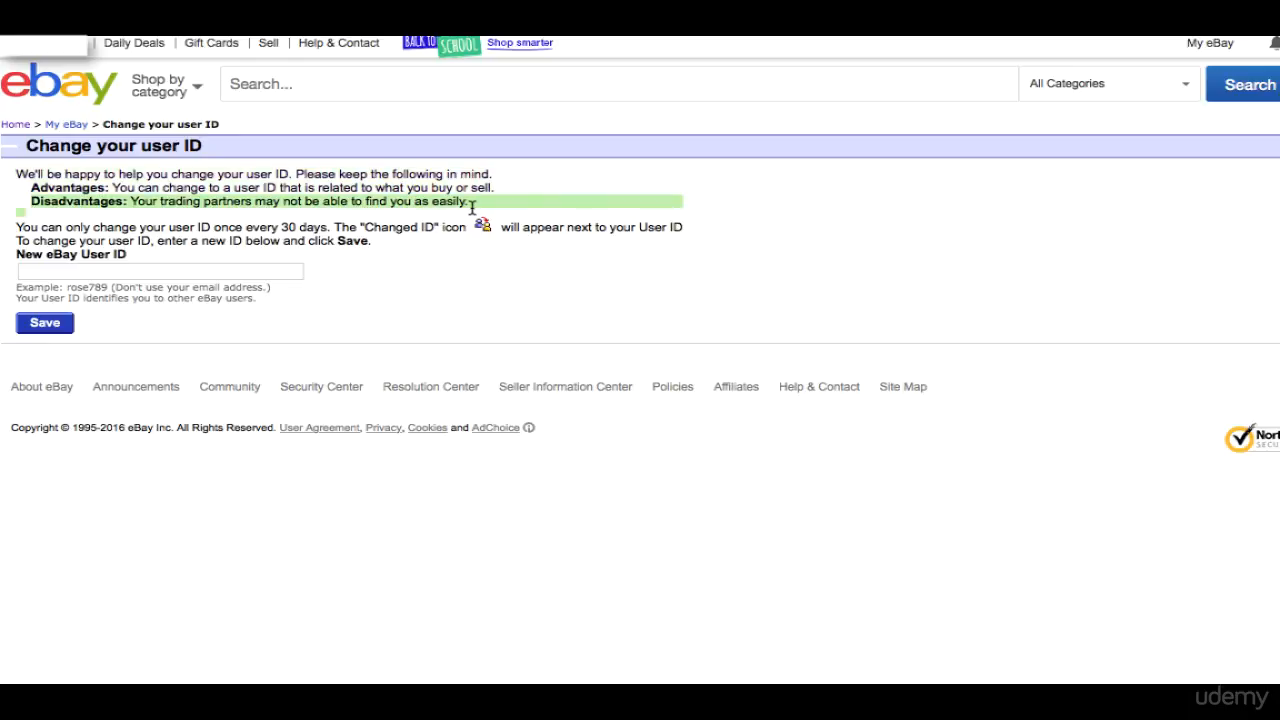
mouse_move(464, 264)
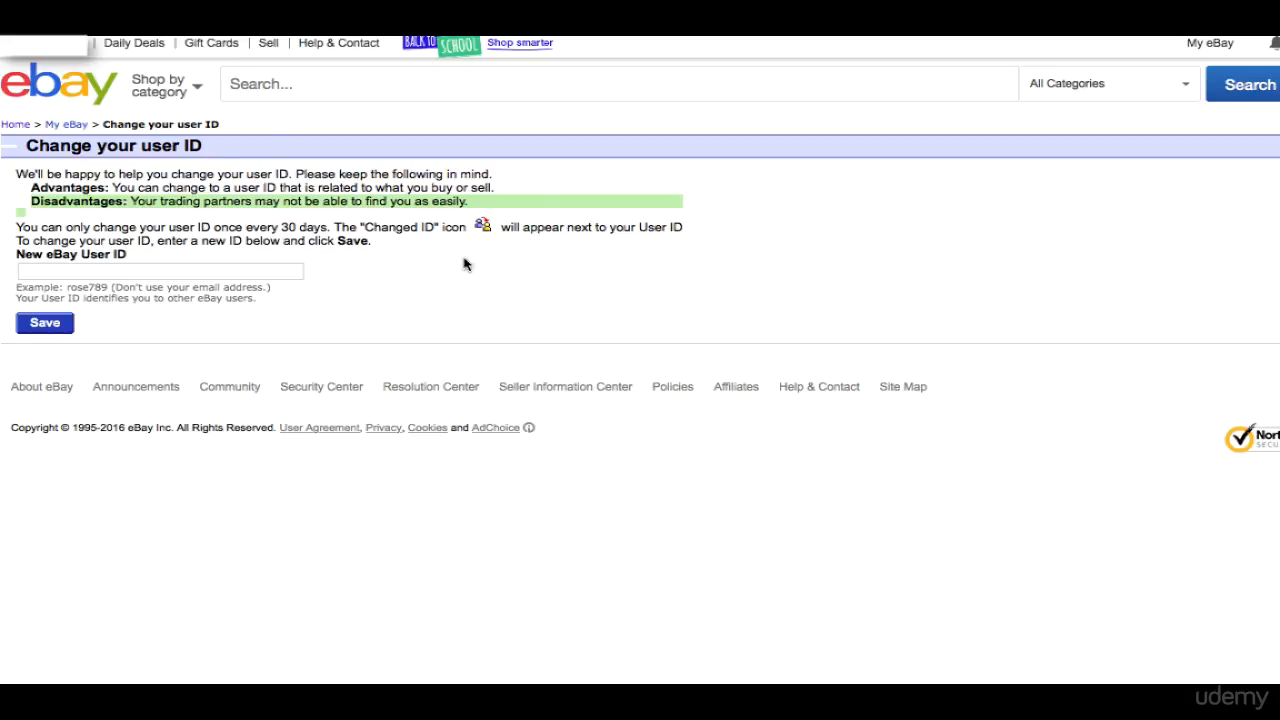
Enter USAshop as the new user ID in the New eBay User ID field.
left_click(160, 272)
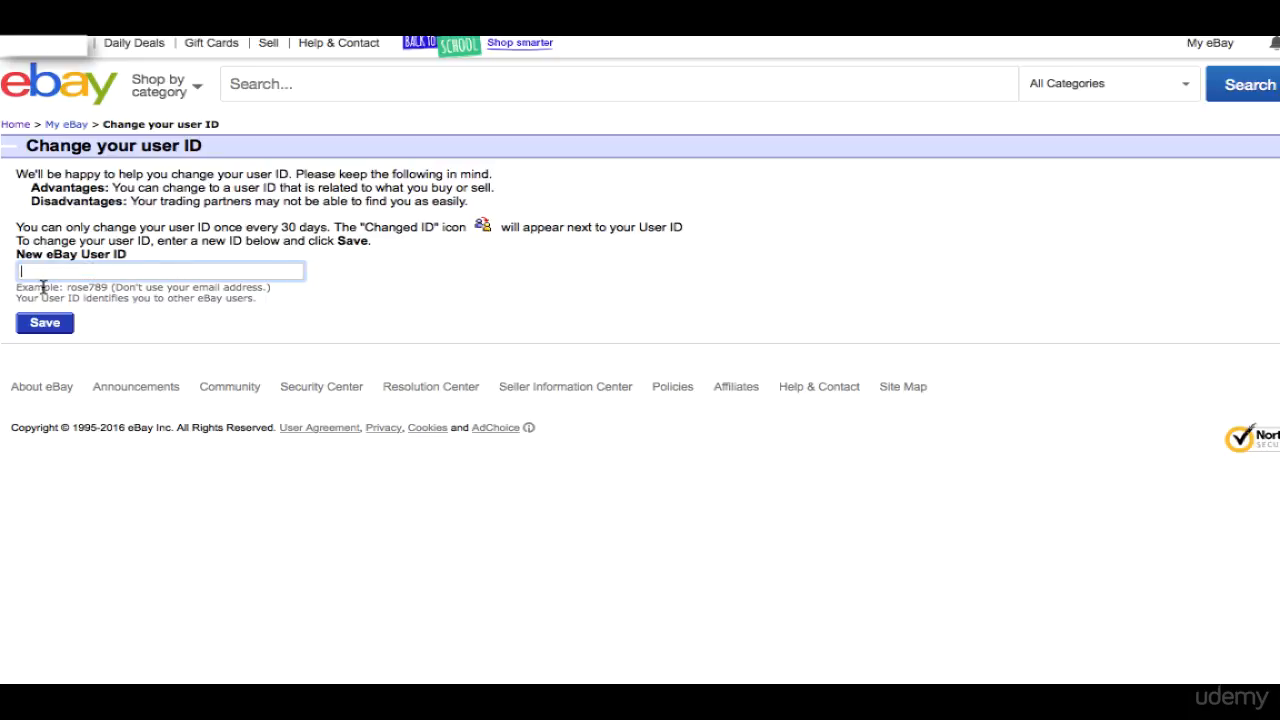
mouse_move(290, 264)
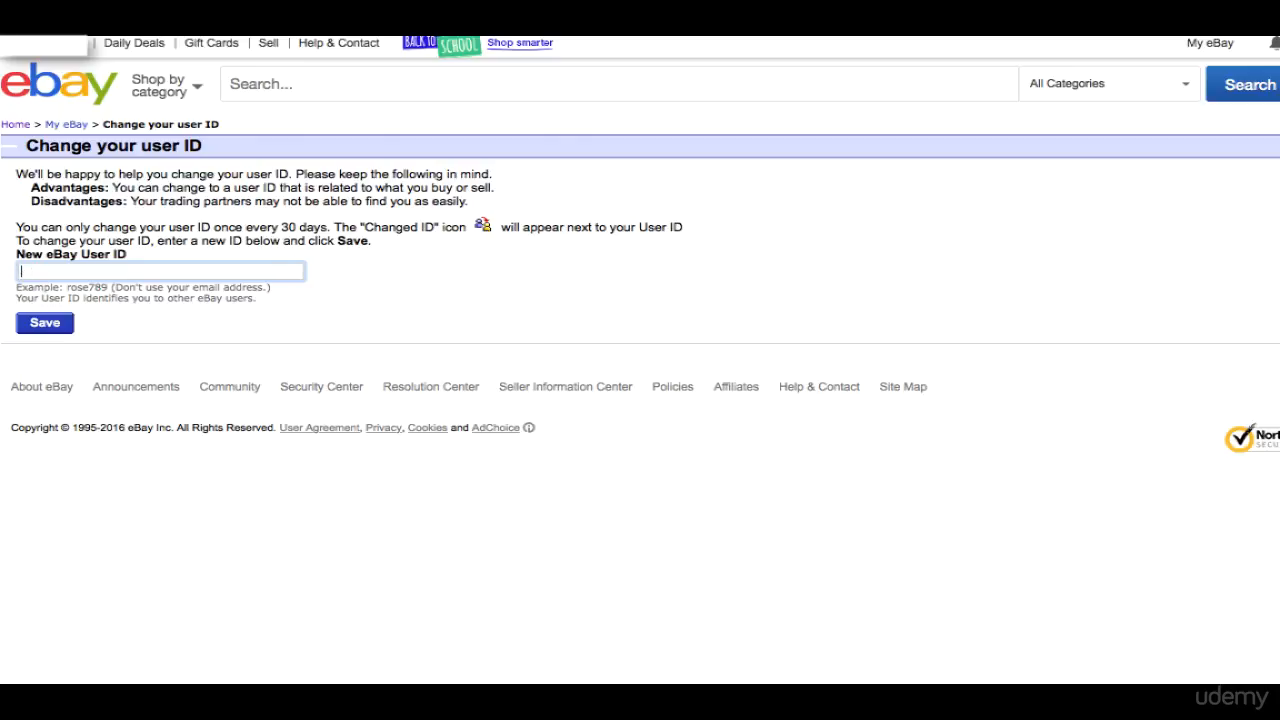
type("Made")
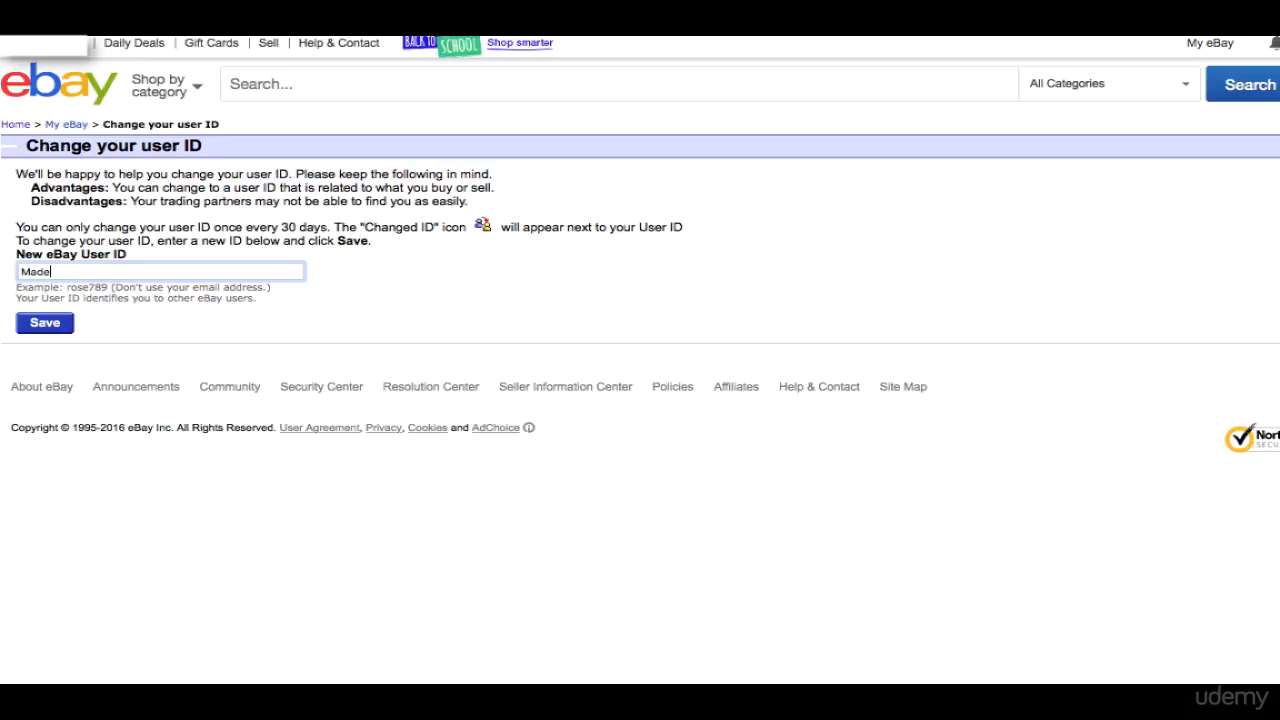
type("INus")
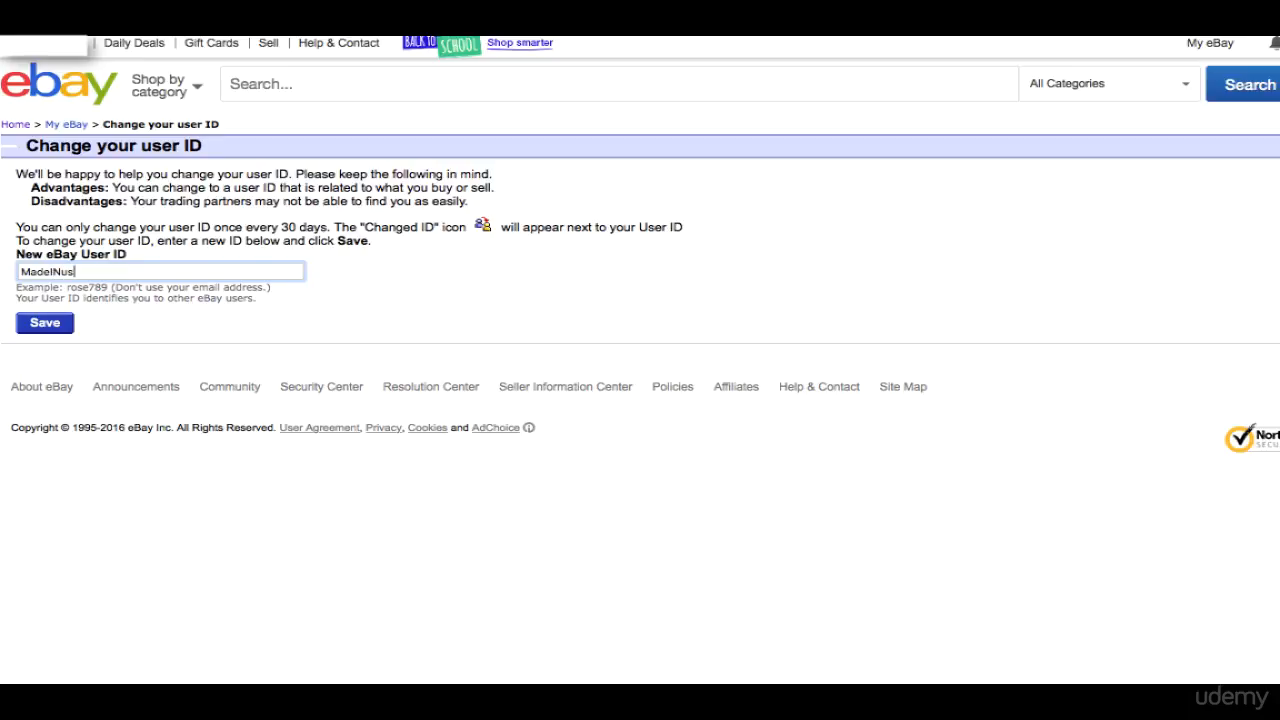
type("a")
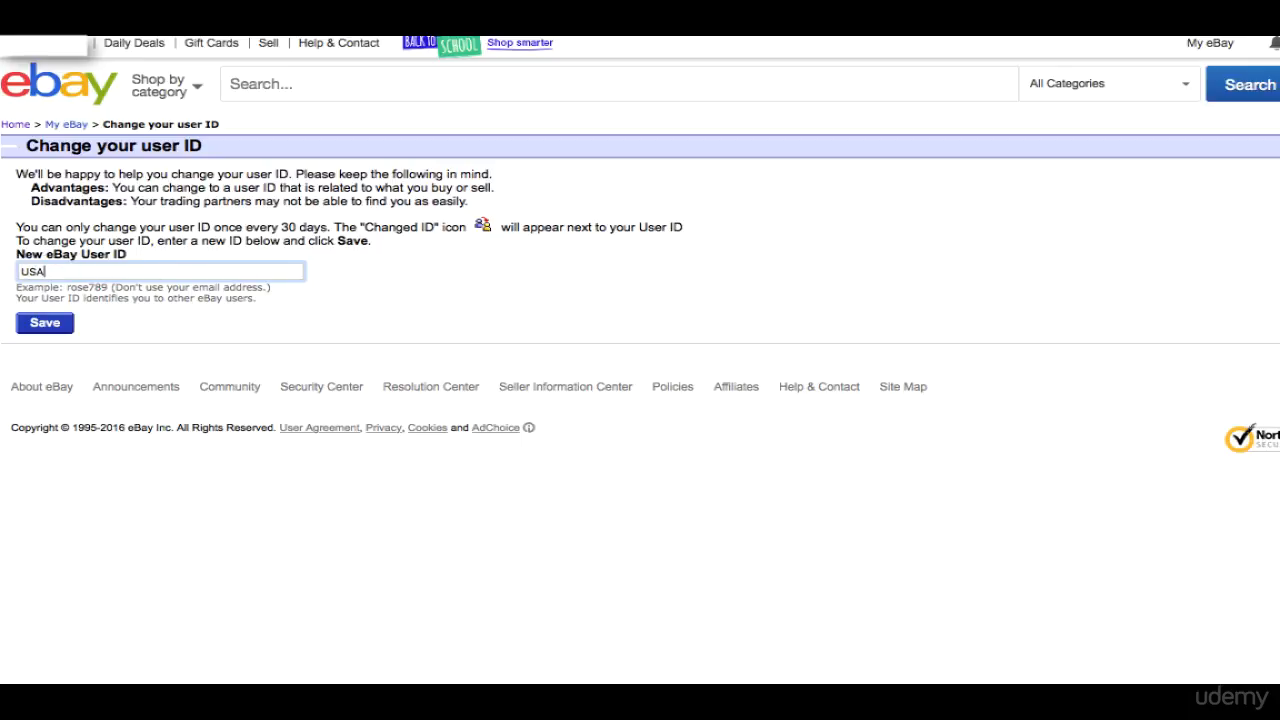
type("shop")
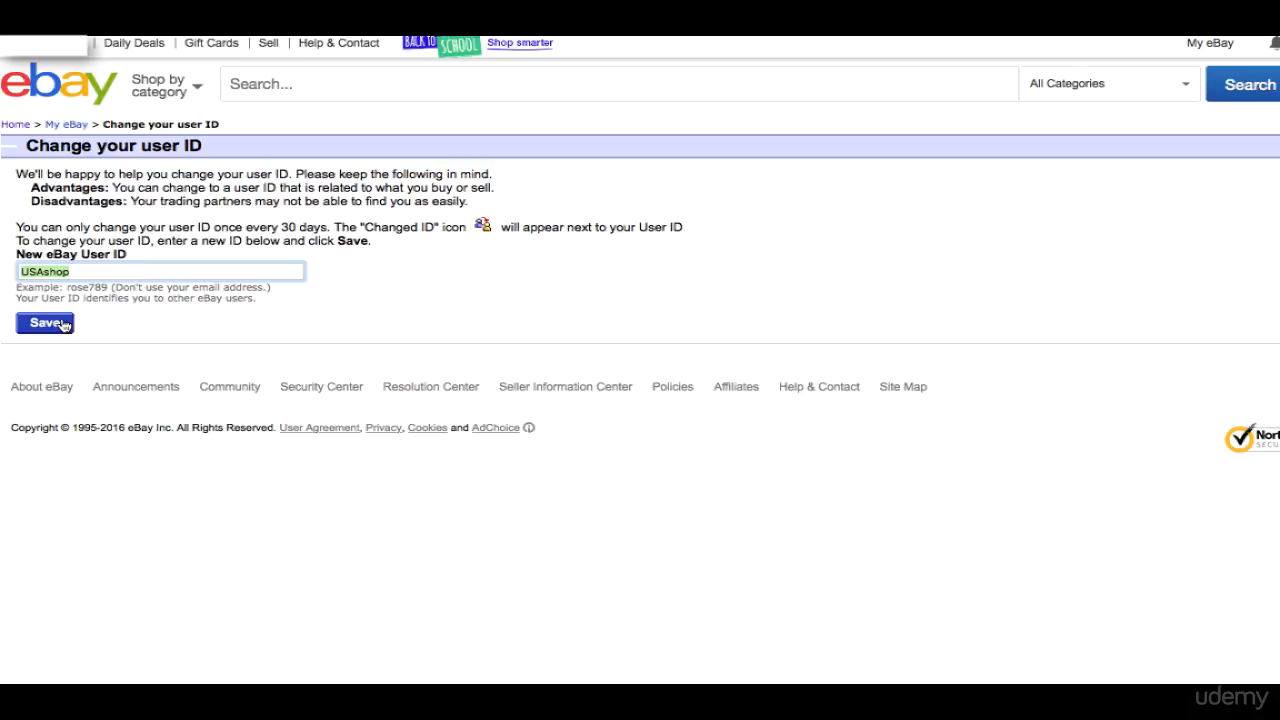
Save USAshop, which is rejected with a warning, leaving the New User ID field empty for another try.
left_click(44, 322)
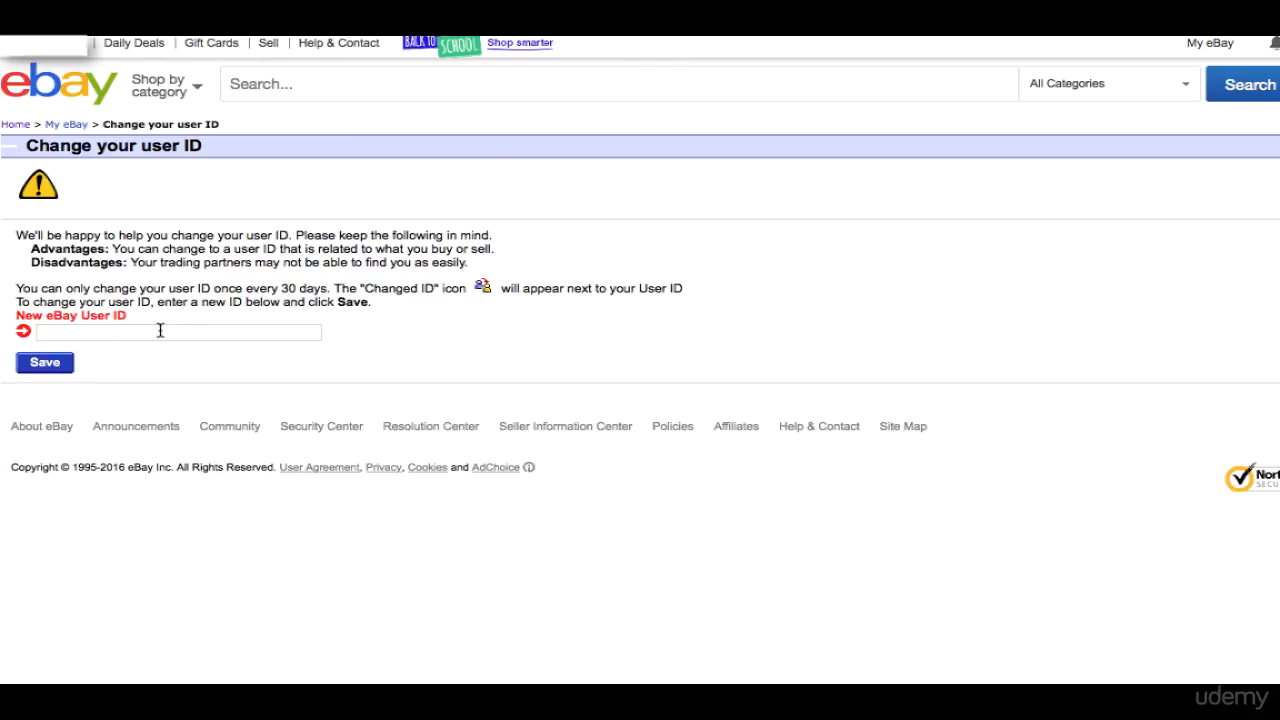
mouse_move(144, 376)
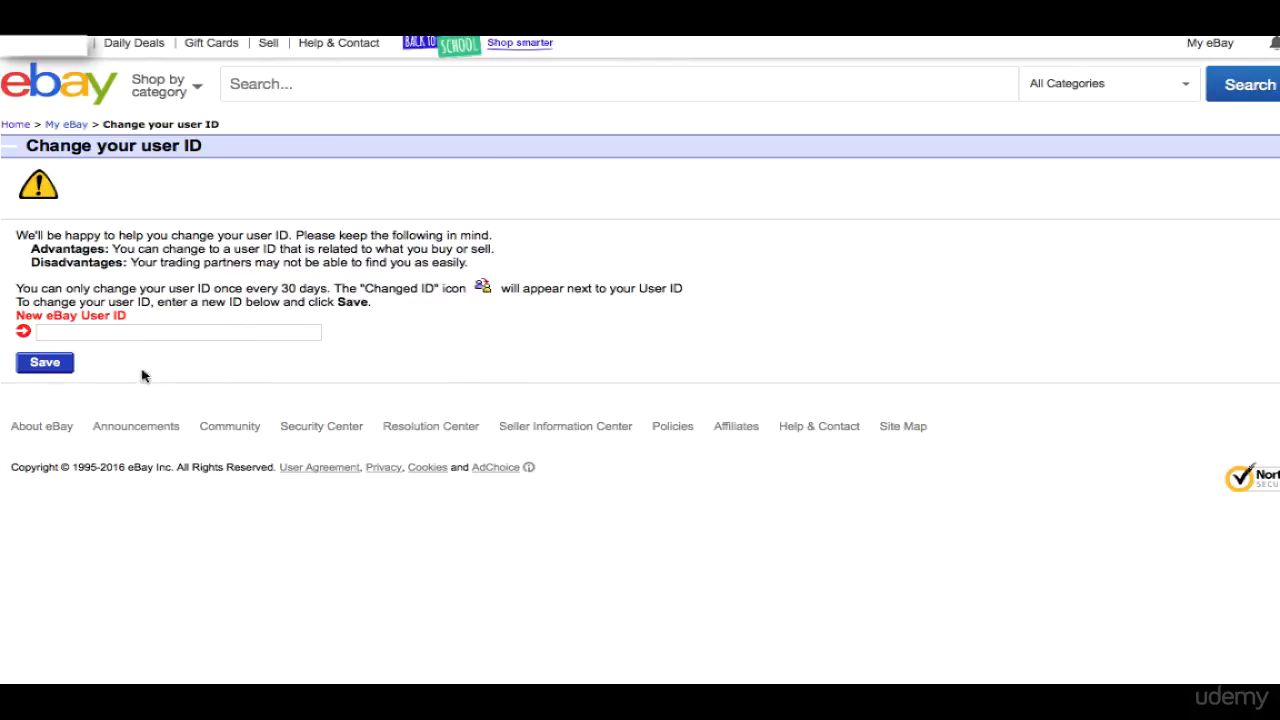
left_click(178, 332)
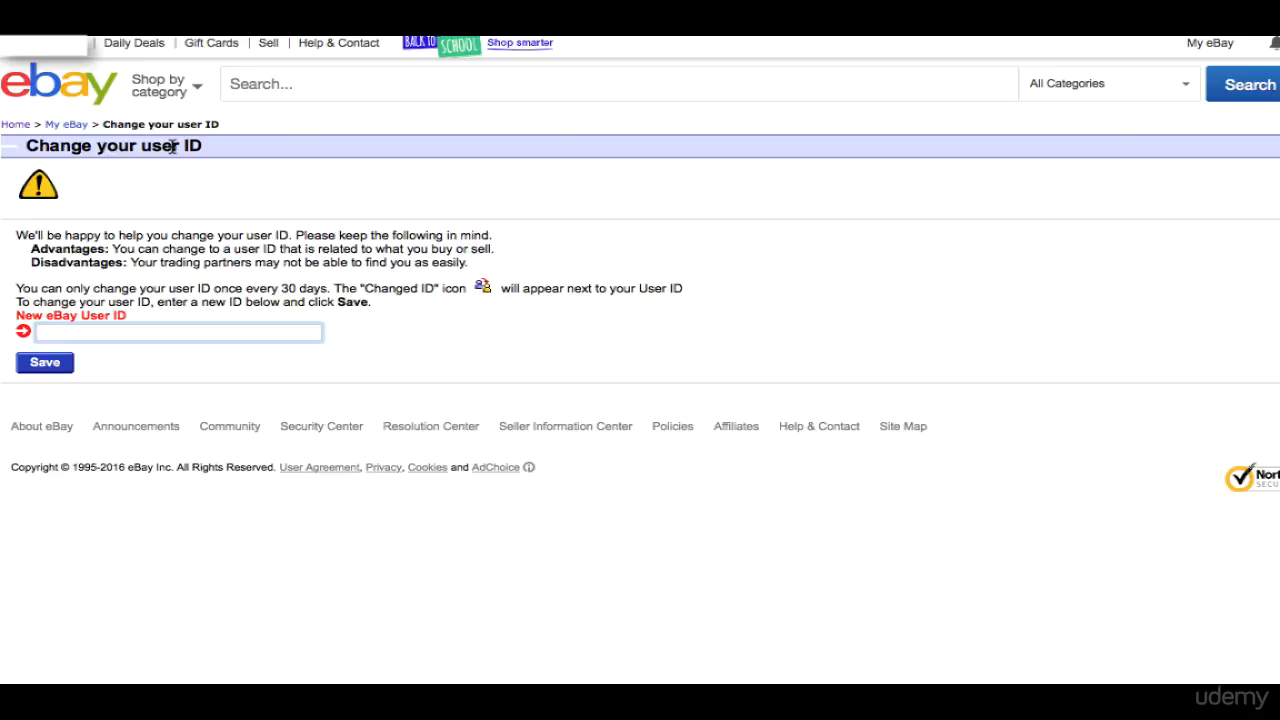
mouse_move(244, 244)
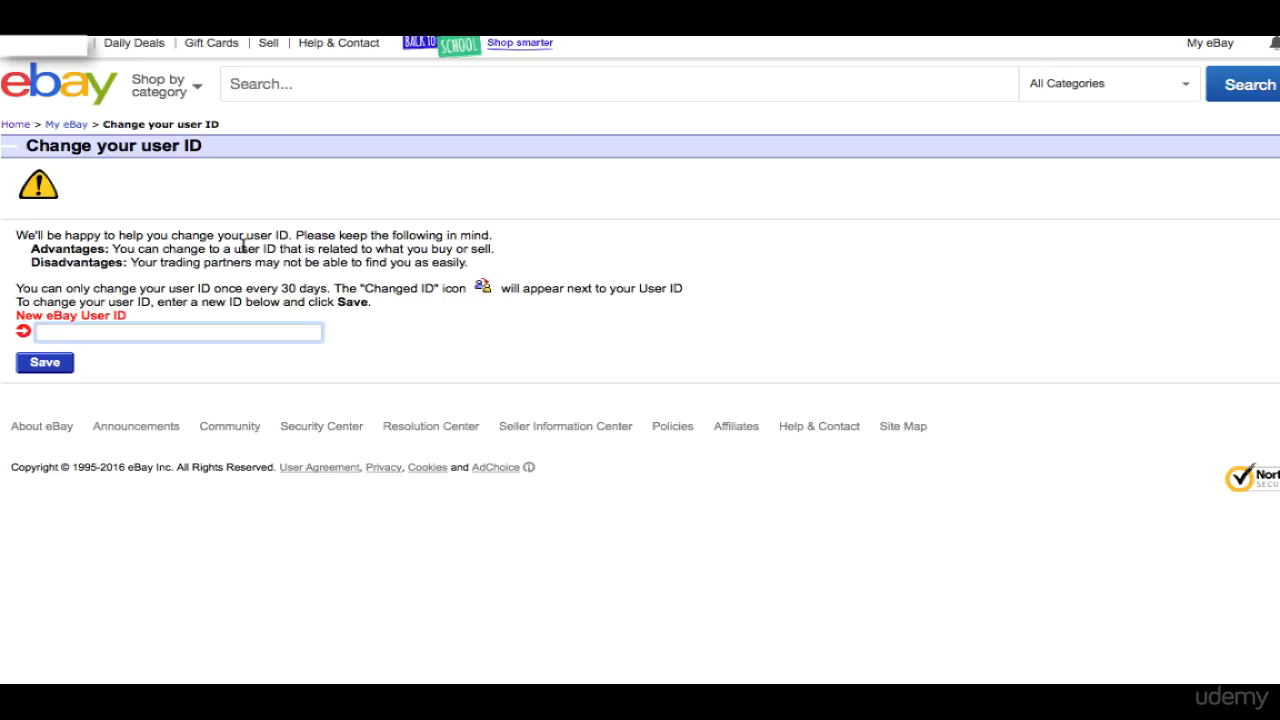
mouse_move(180, 330)
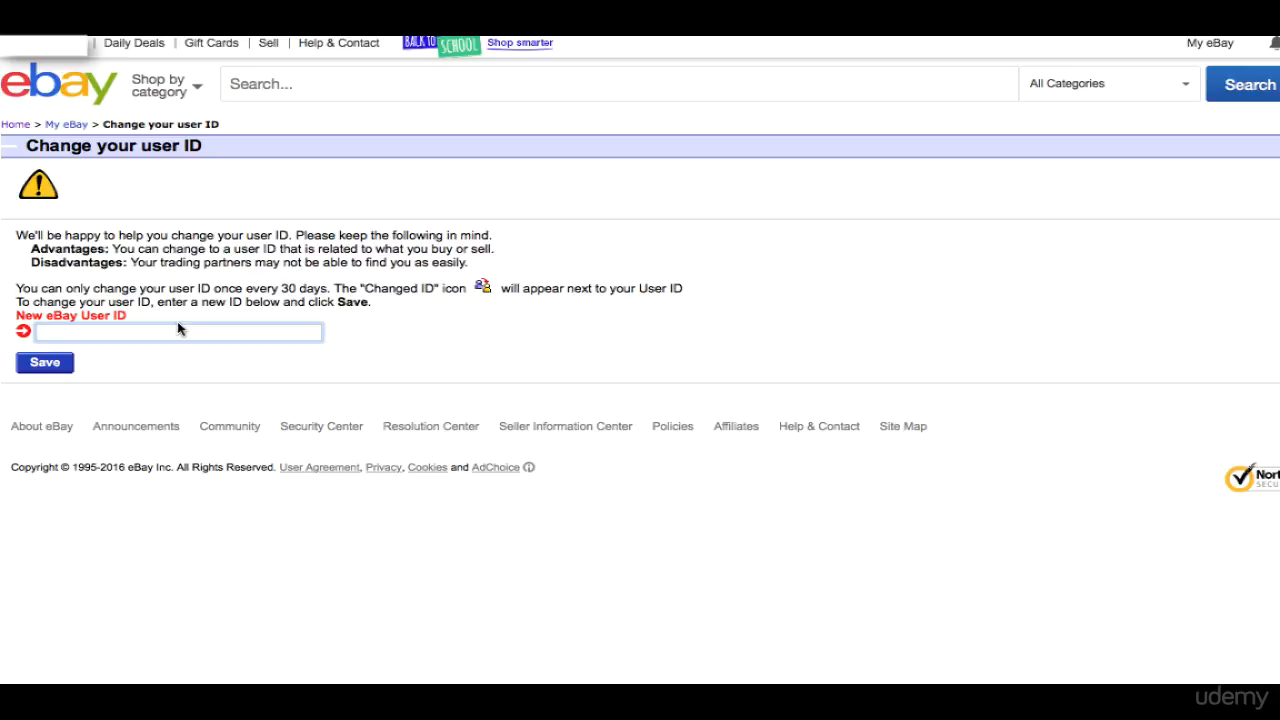
Enter PurpleSHOP as the new user ID and save it, confirmed on Personal Information as purpleshop.
type("p")
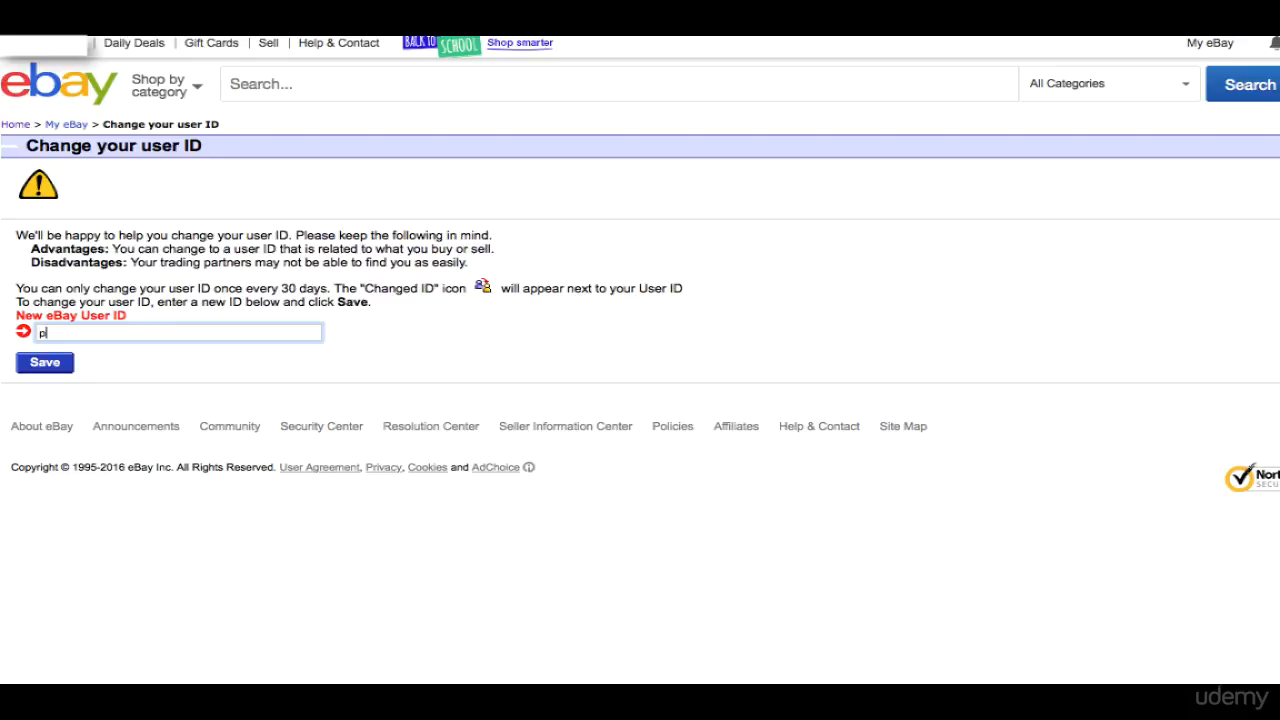
type("u")
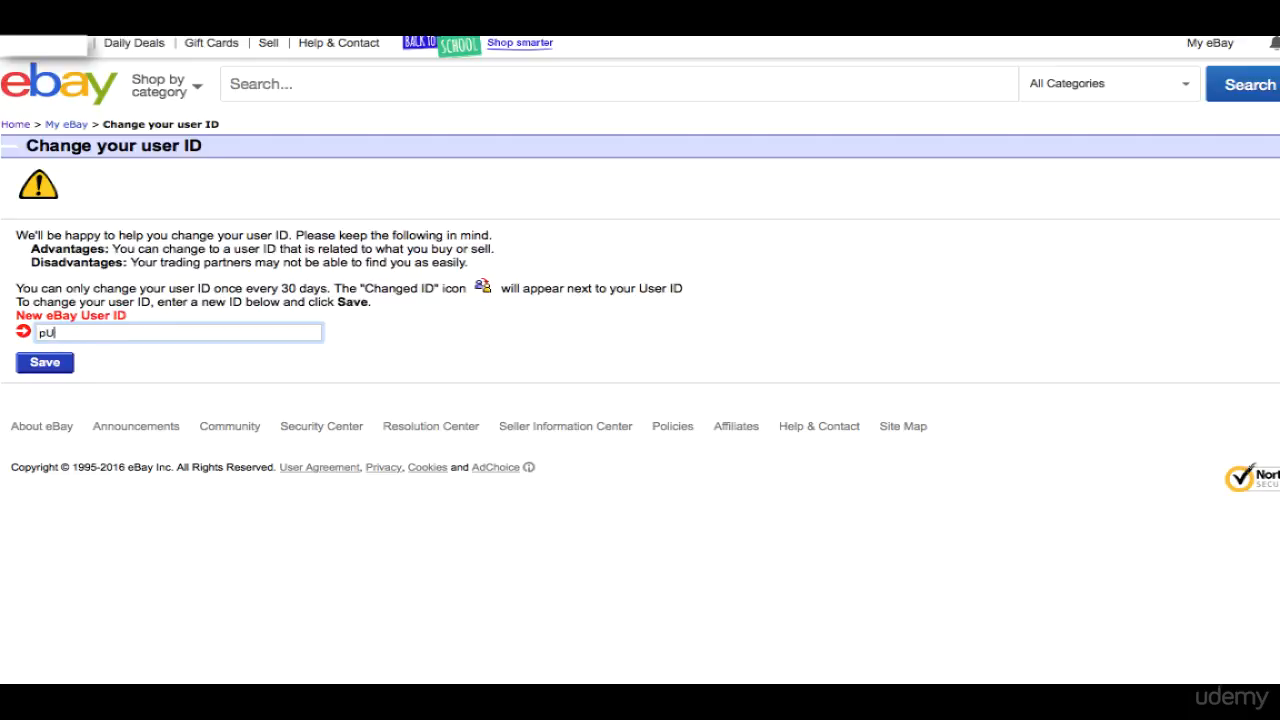
type("Pu")
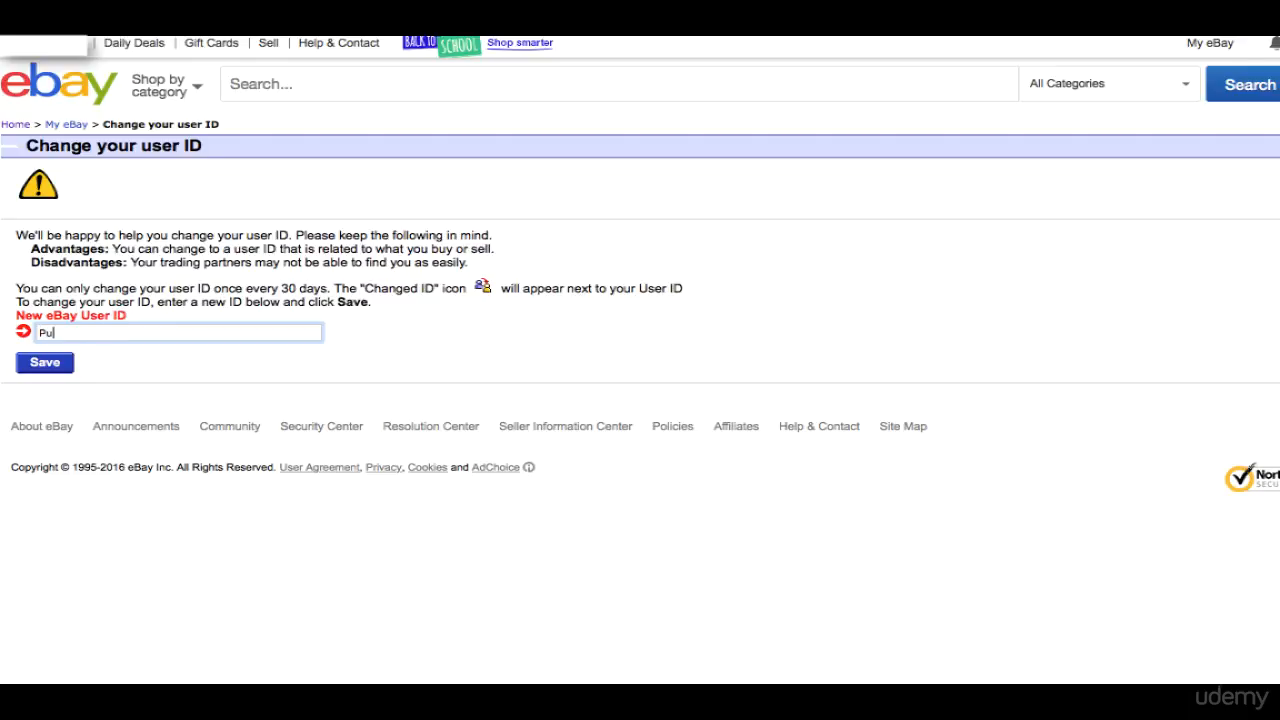
type("rple")
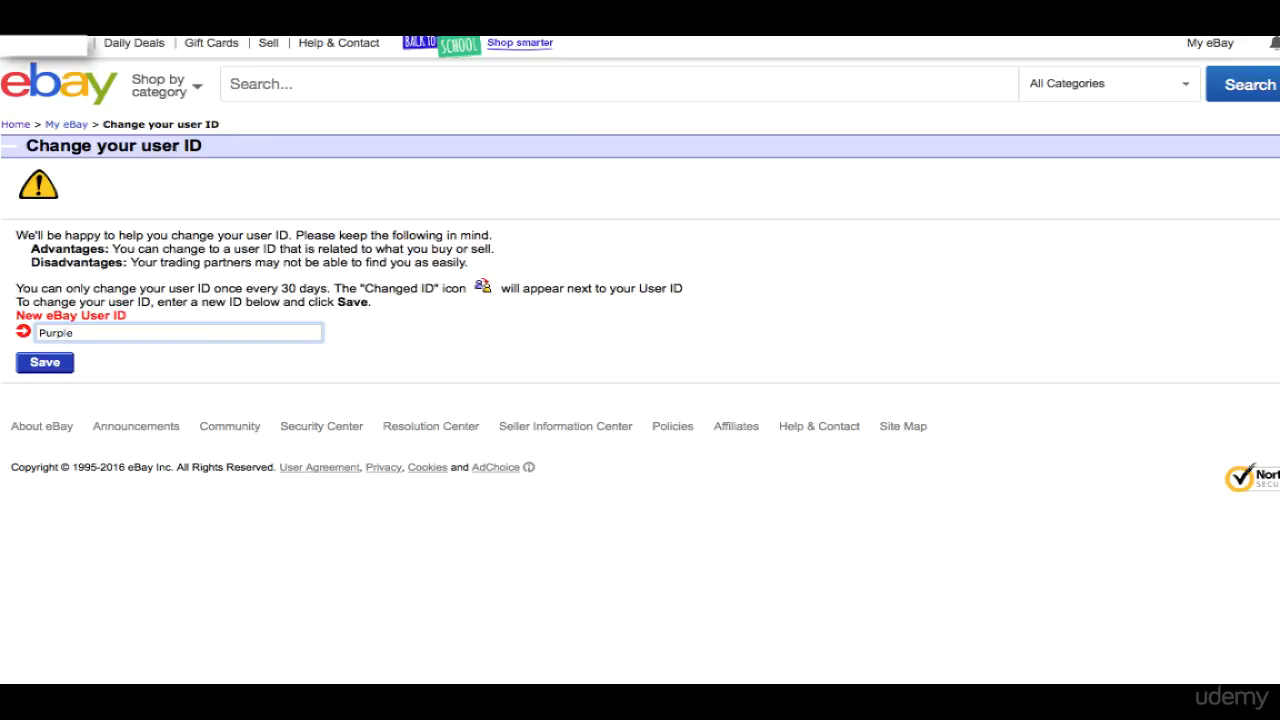
type("SHOP")
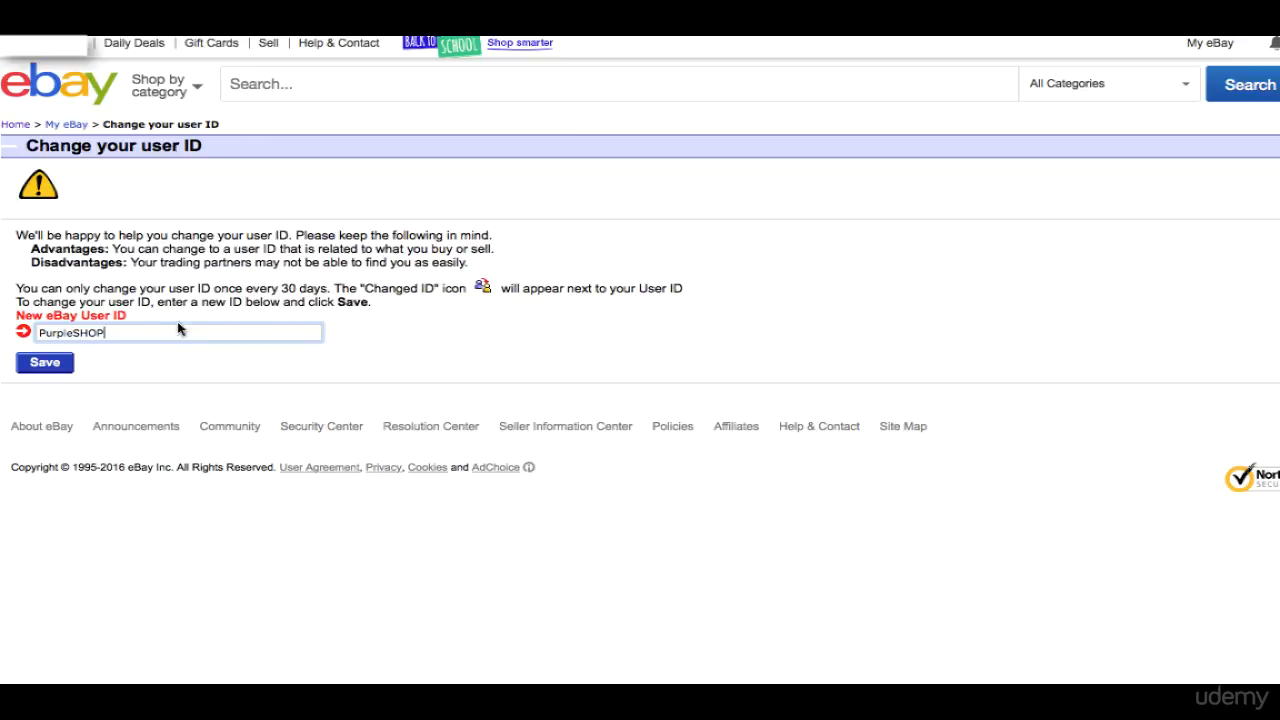
left_click(44, 362)
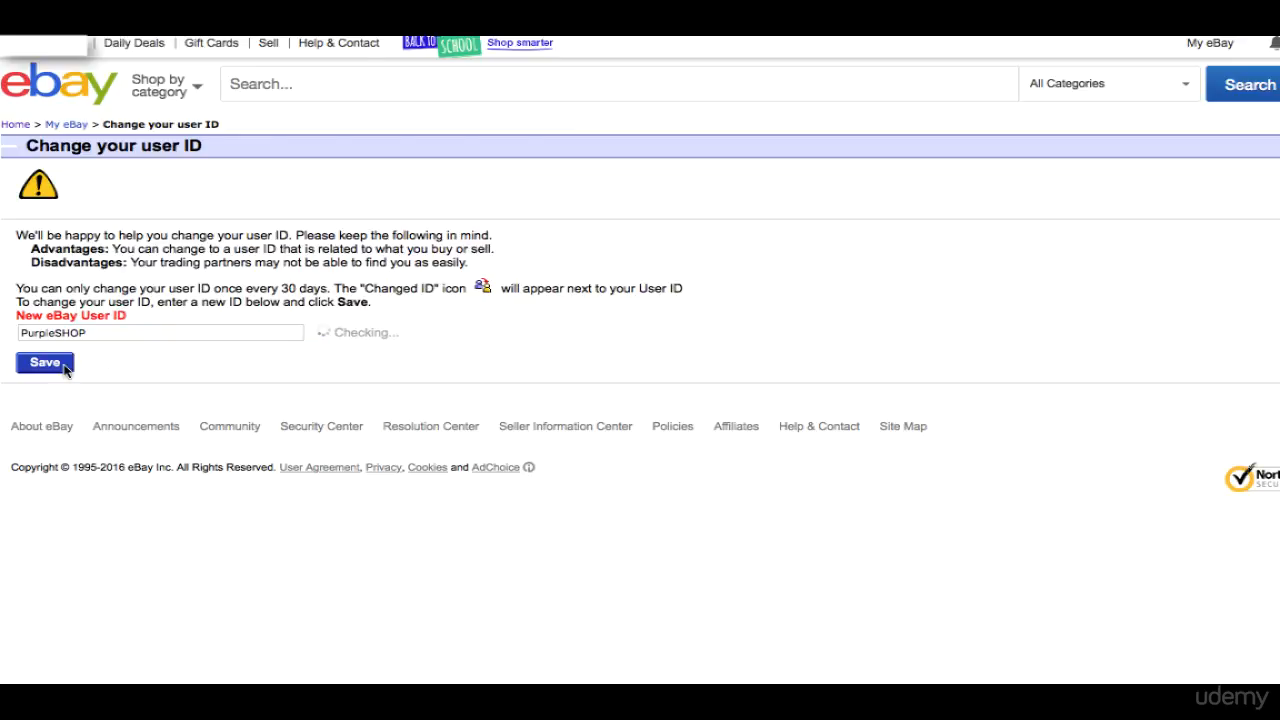
left_click(44, 362)
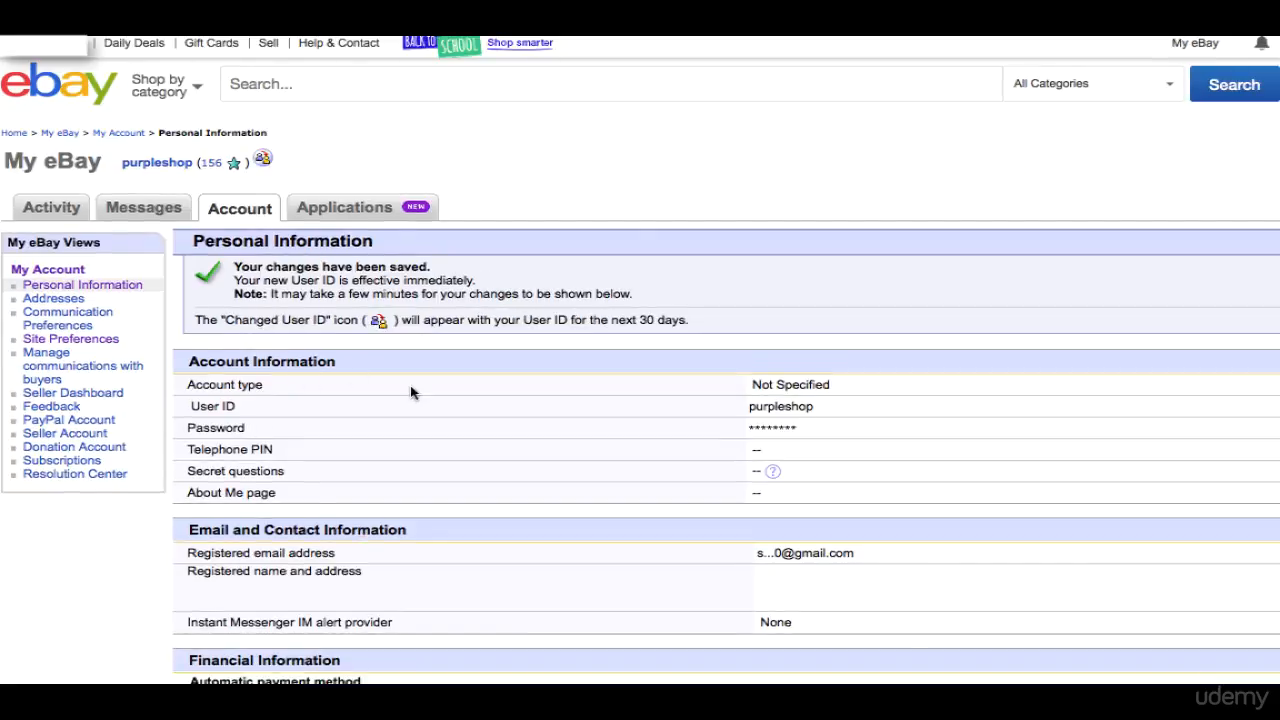
mouse_move(200, 172)
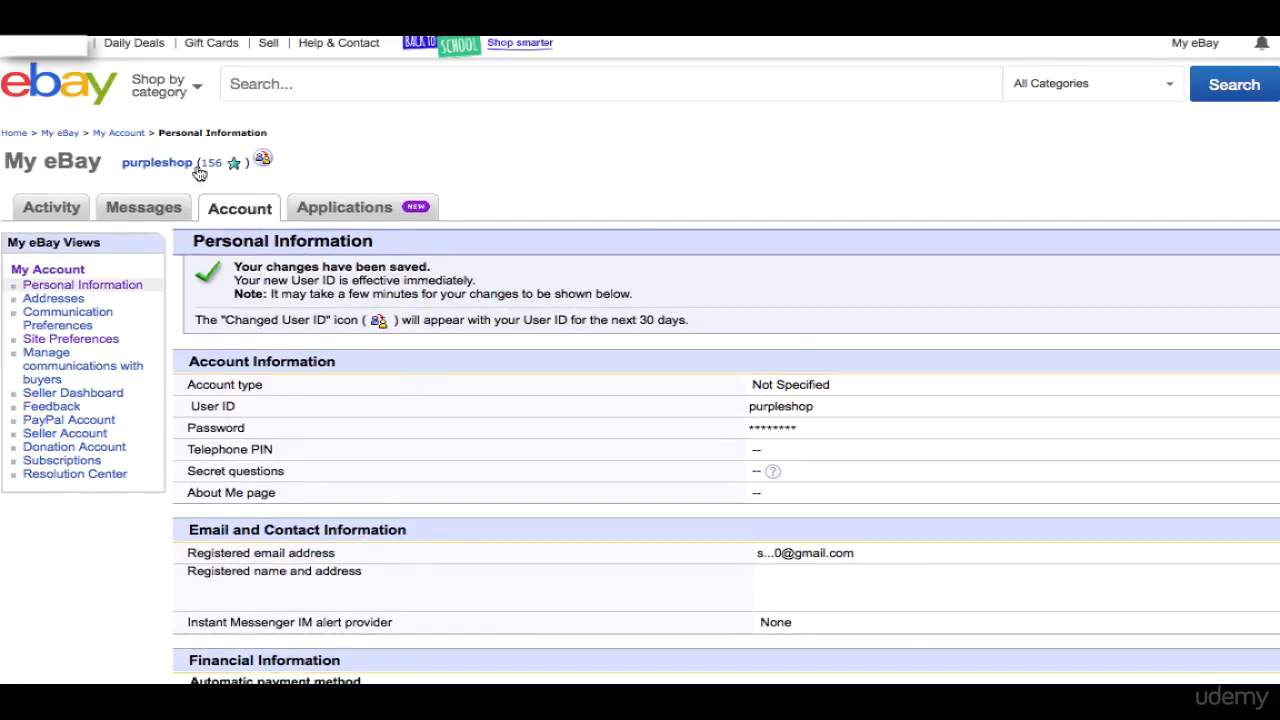
mouse_move(284, 166)
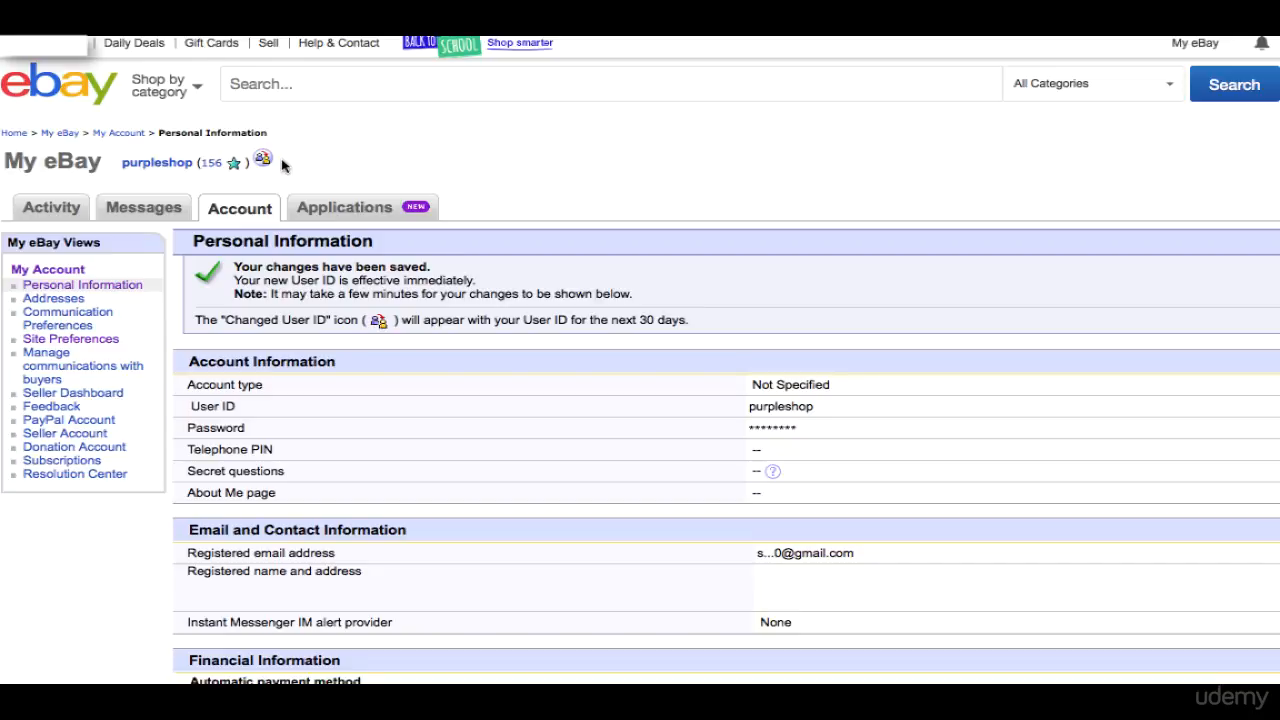
mouse_move(196, 162)
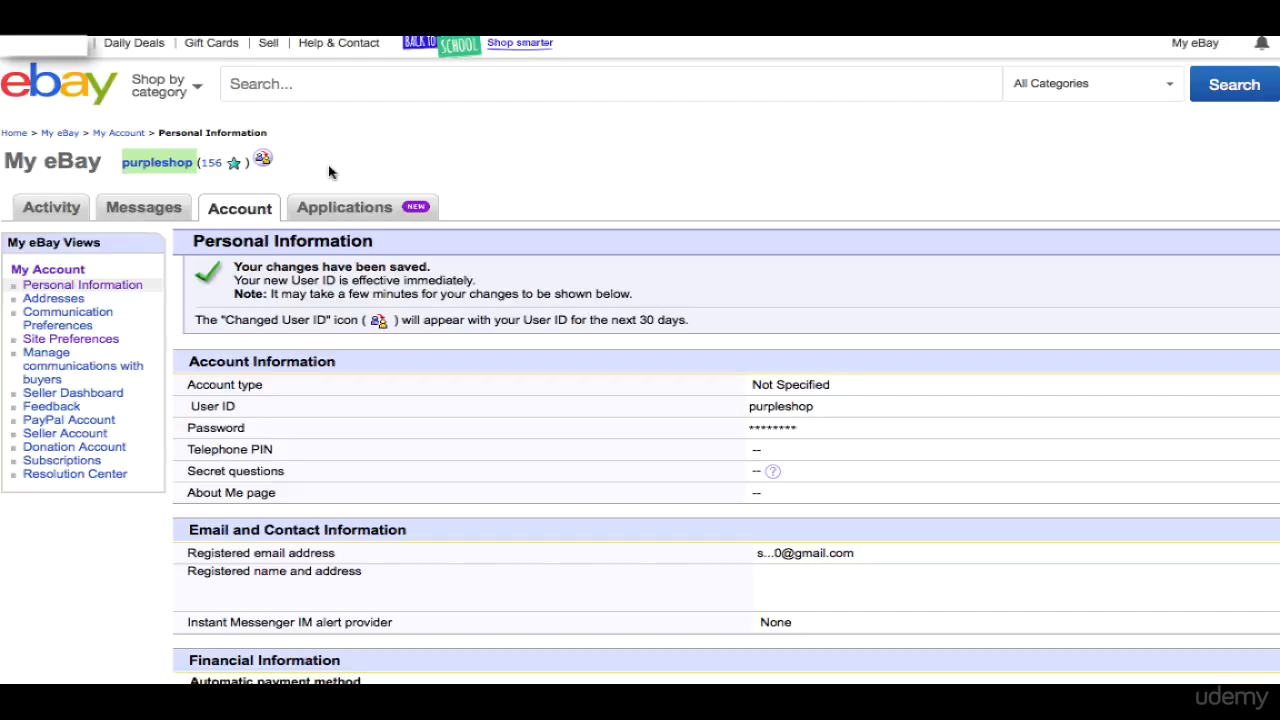
mouse_move(160, 162)
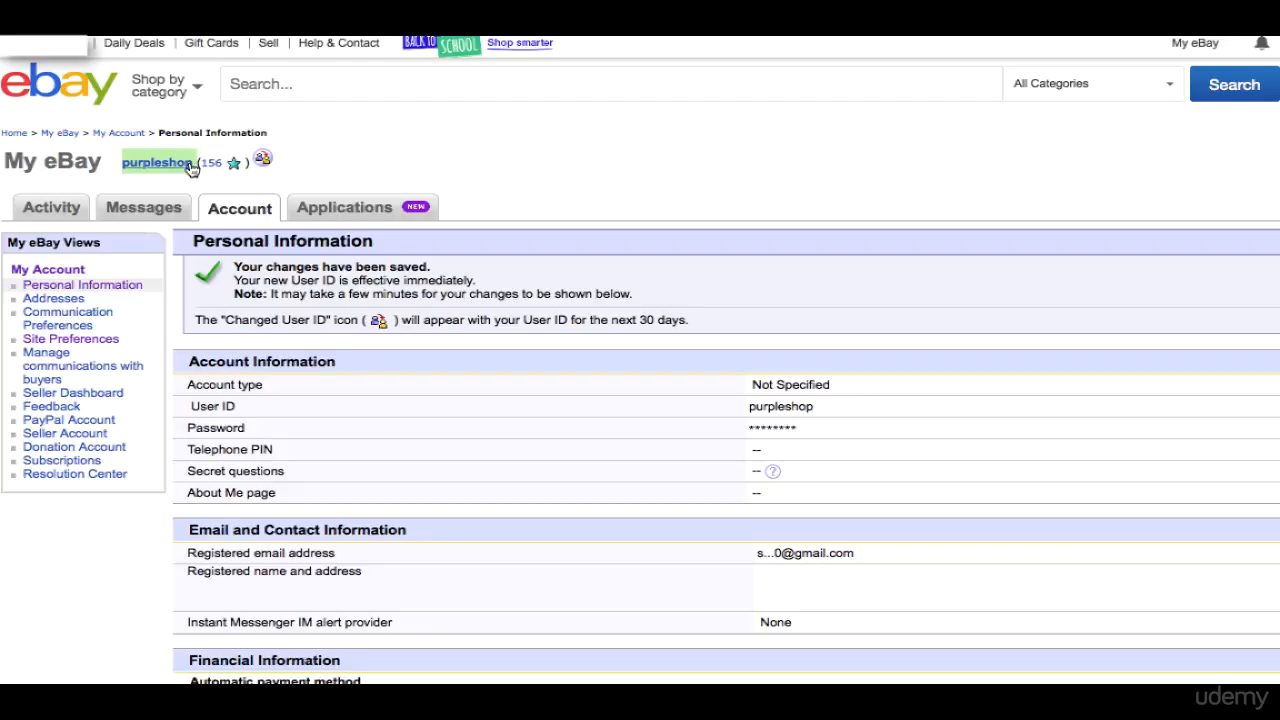